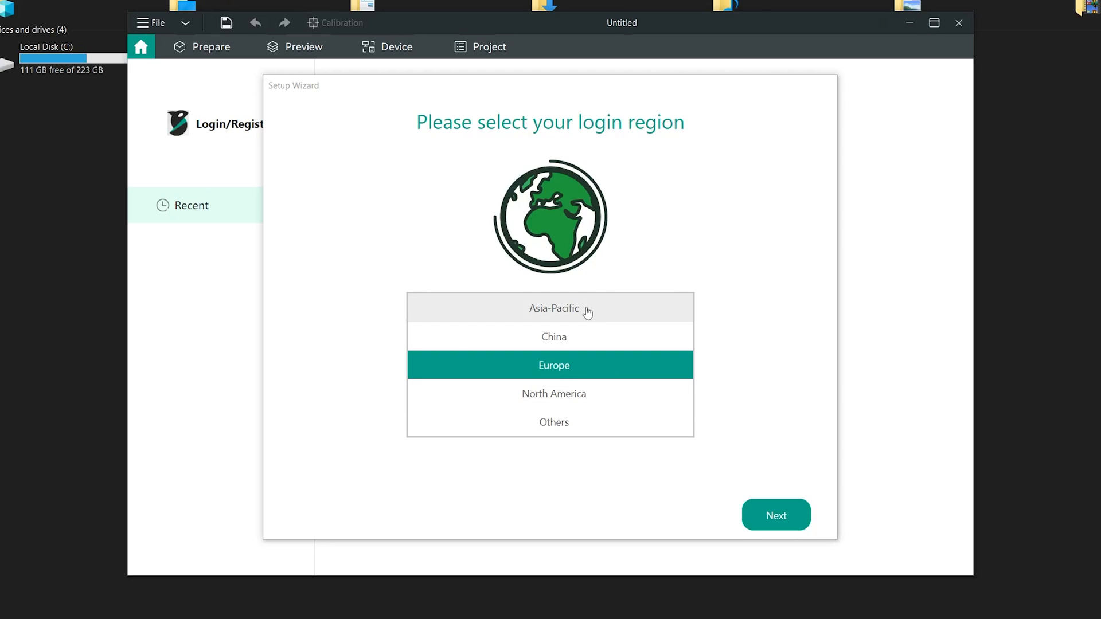
# Start the setup wizard and choose Asia-Pacific as the login region.
pyautogui.click(775, 514)
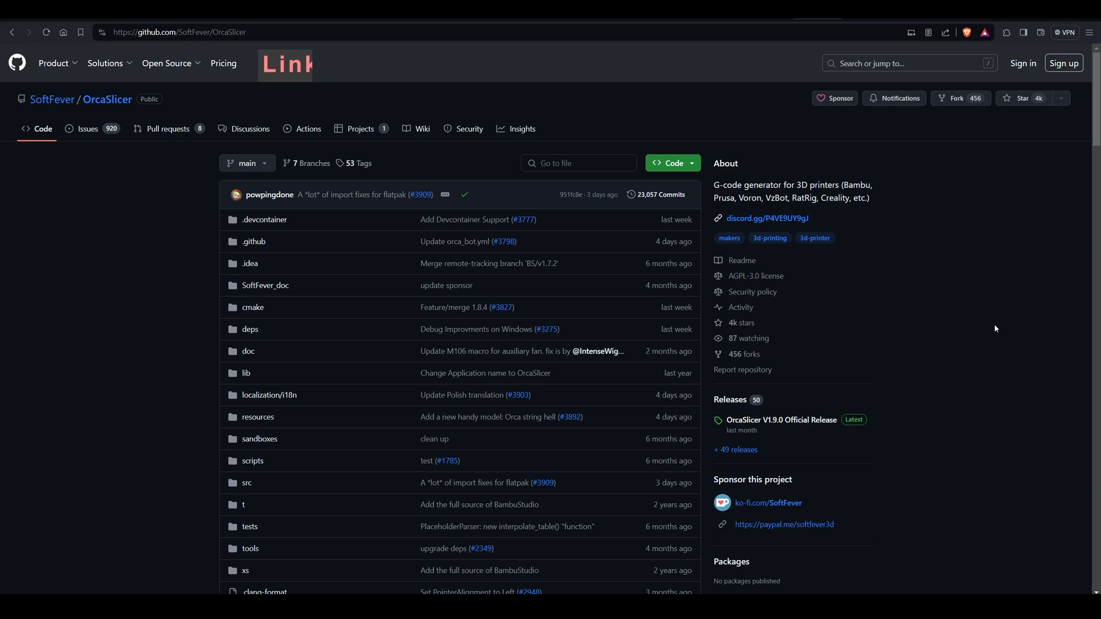
pyautogui.scroll(-3)
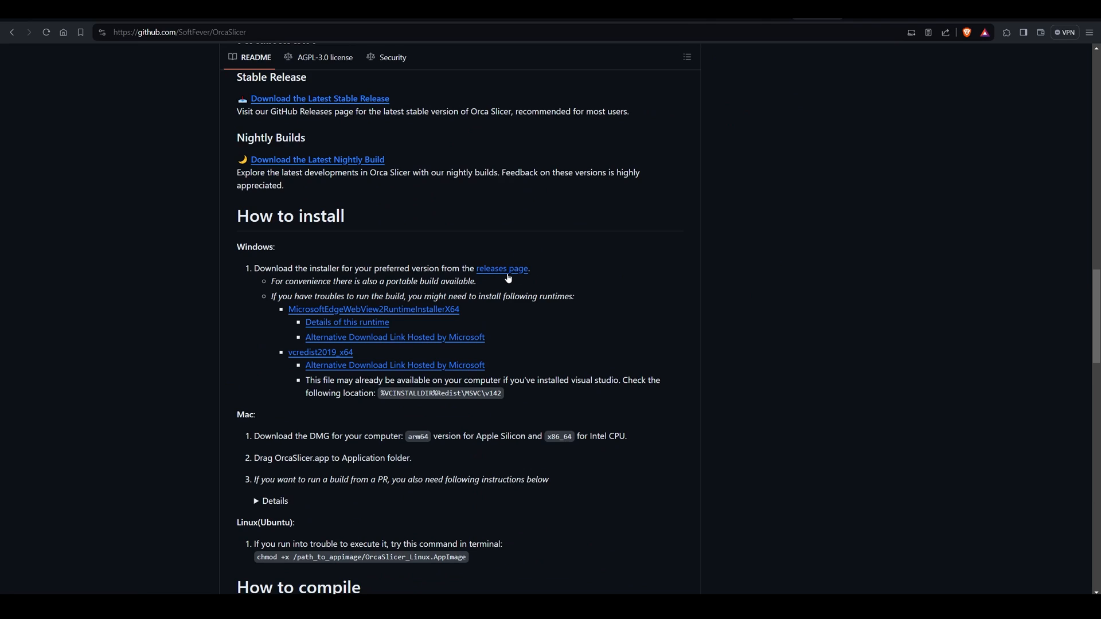
pyautogui.click(501, 269)
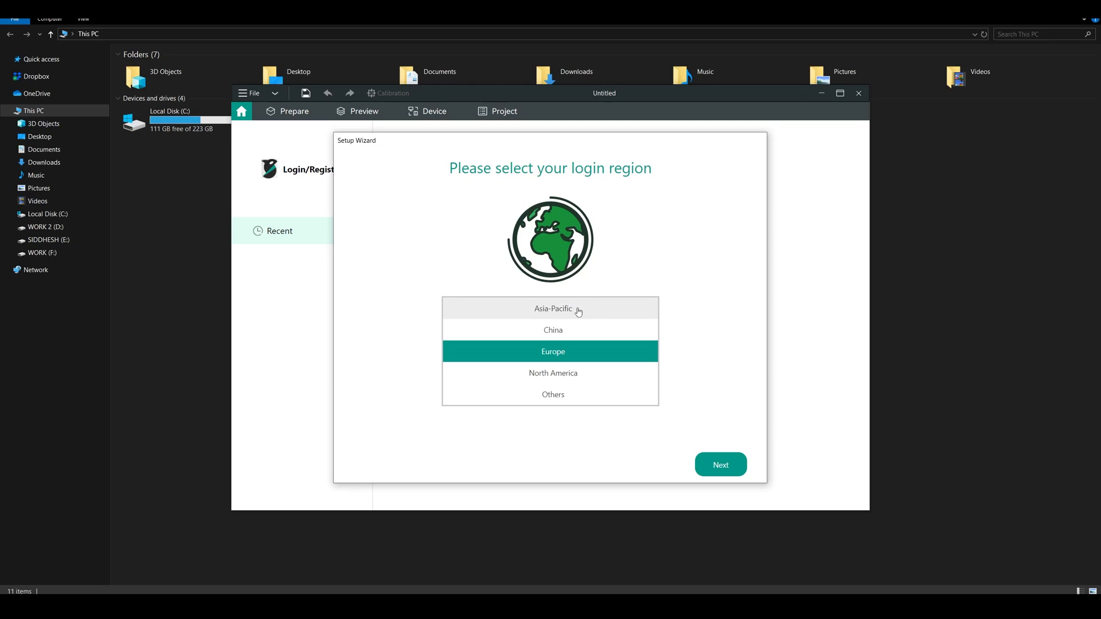
pyautogui.click(552, 308)
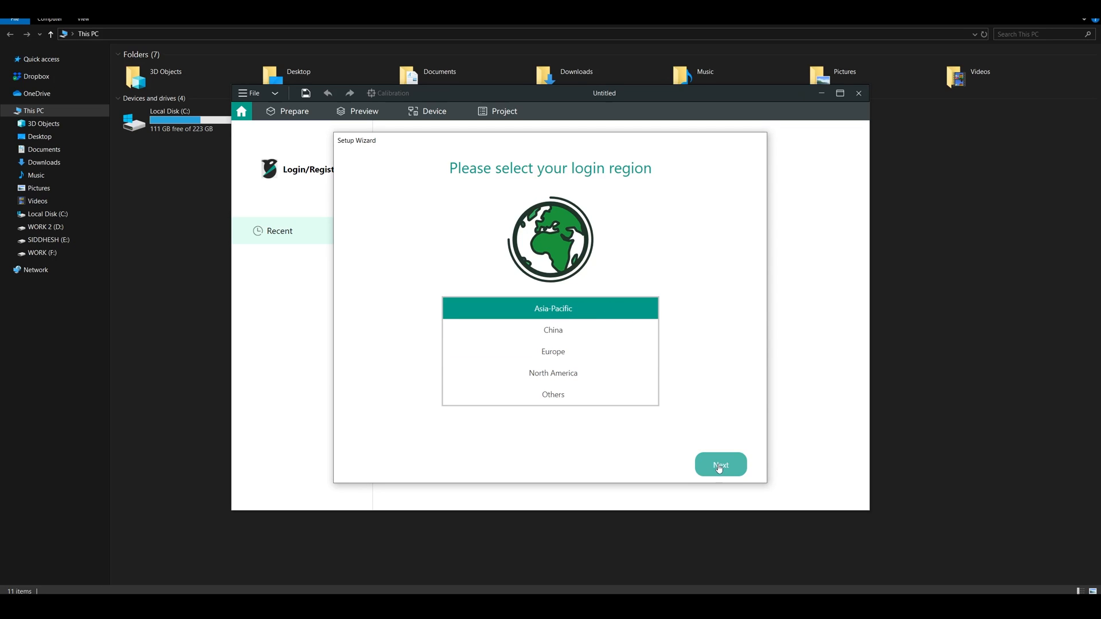
pyautogui.click(719, 465)
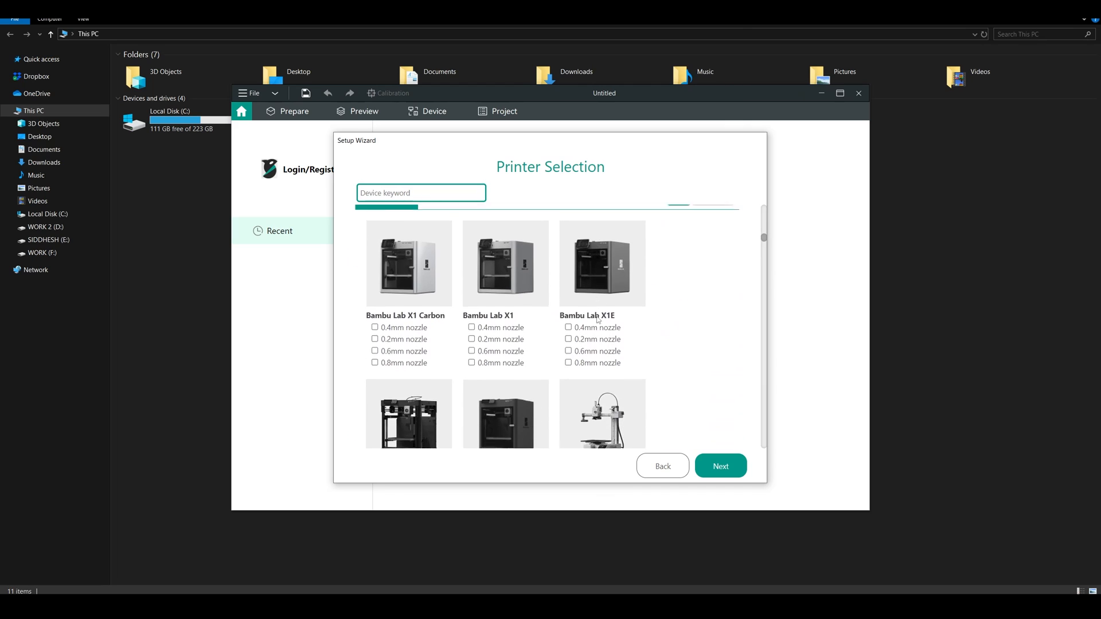
# Select the Creality K1 0.4mm nozzle printer profile and finish the wizard.
pyautogui.scroll(-3)
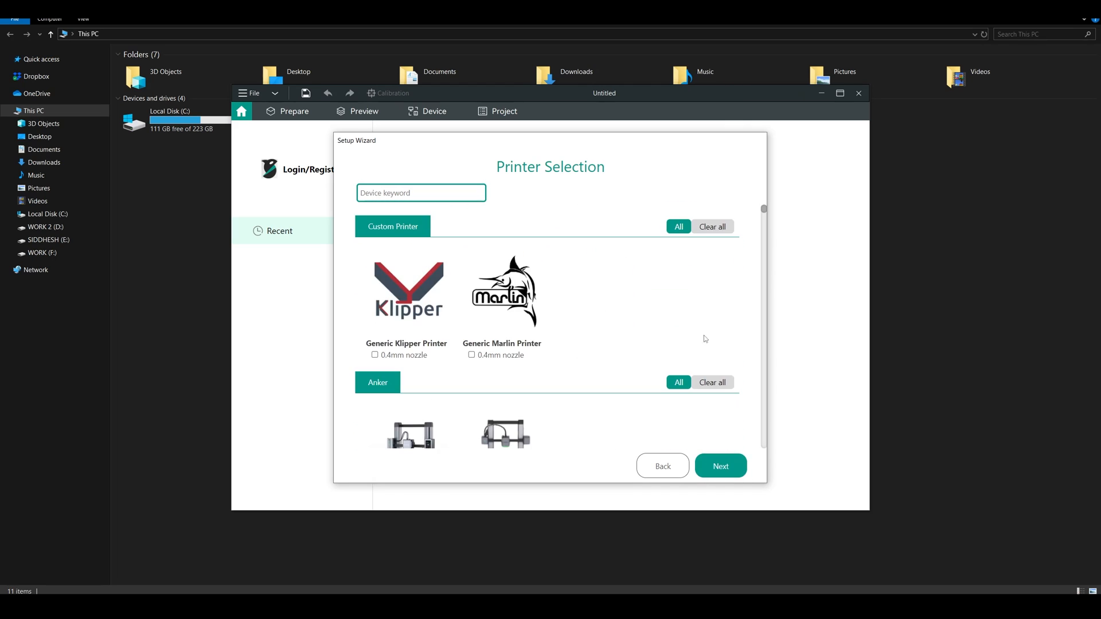
pyautogui.scroll(-3)
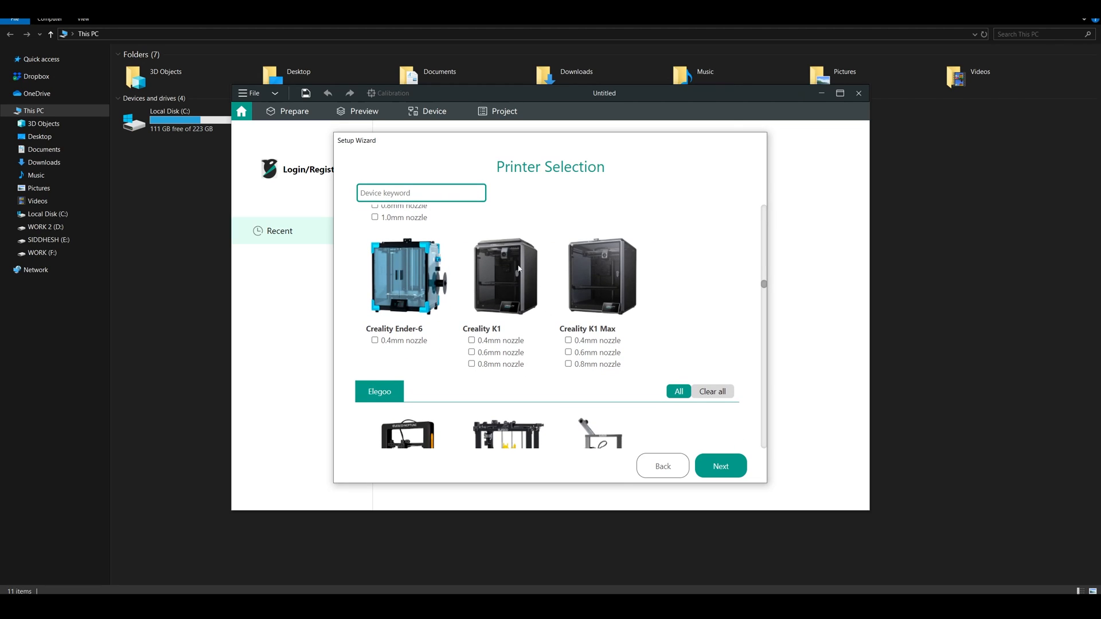
pyautogui.click(471, 340)
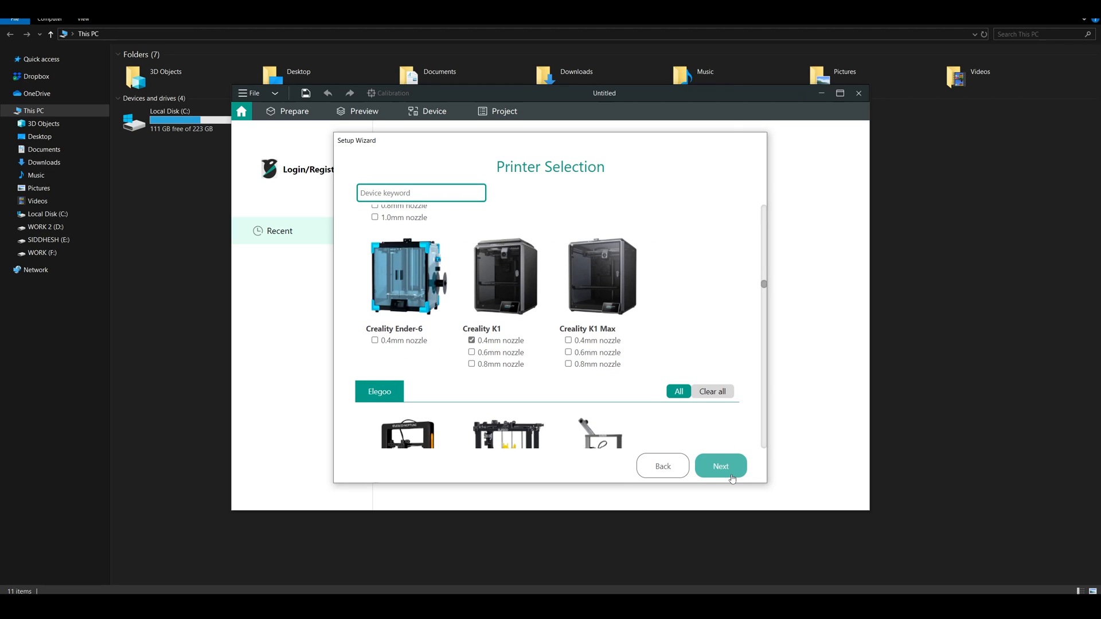
pyautogui.click(719, 466)
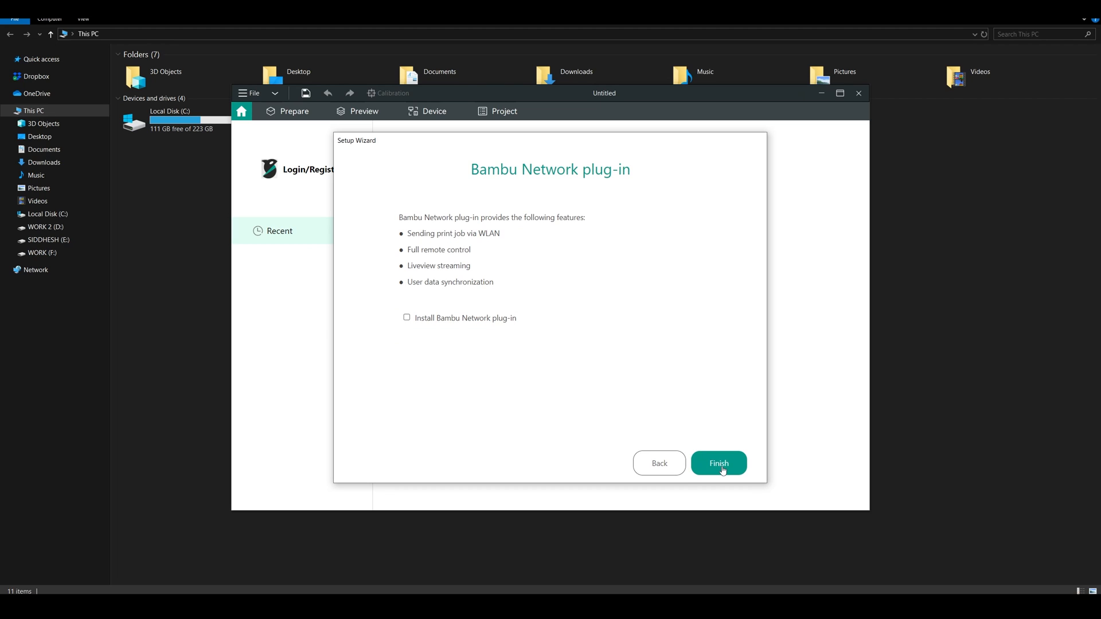
pyautogui.click(717, 462)
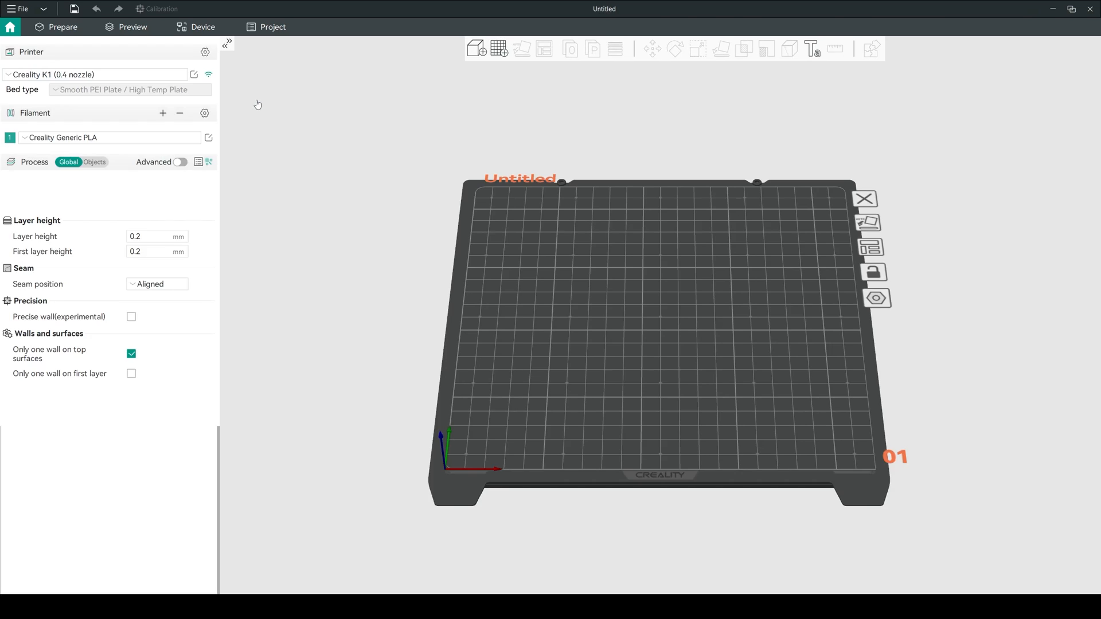
# Enable dark mode in Preferences and open the Creality Generic PLA filament settings.
pyautogui.click(62, 27)
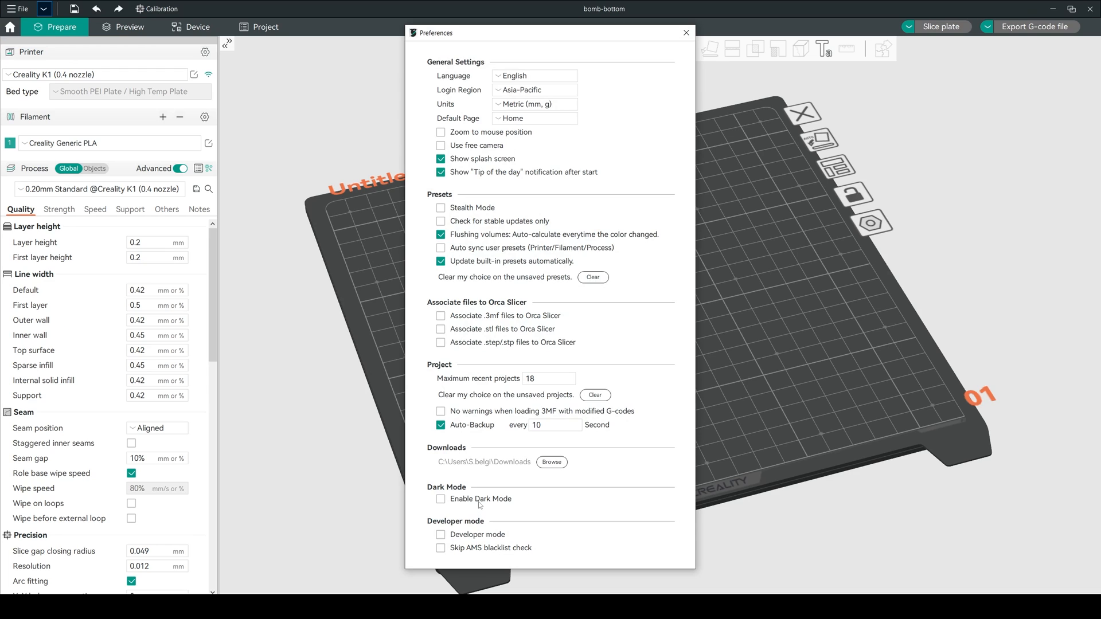
pyautogui.click(441, 498)
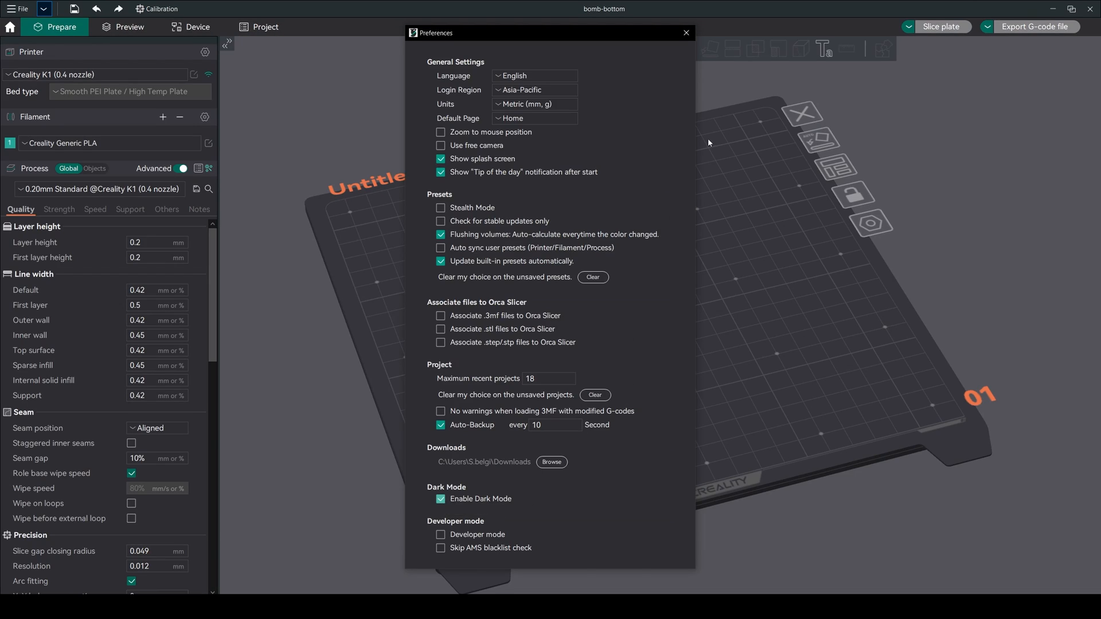
pyautogui.click(685, 32)
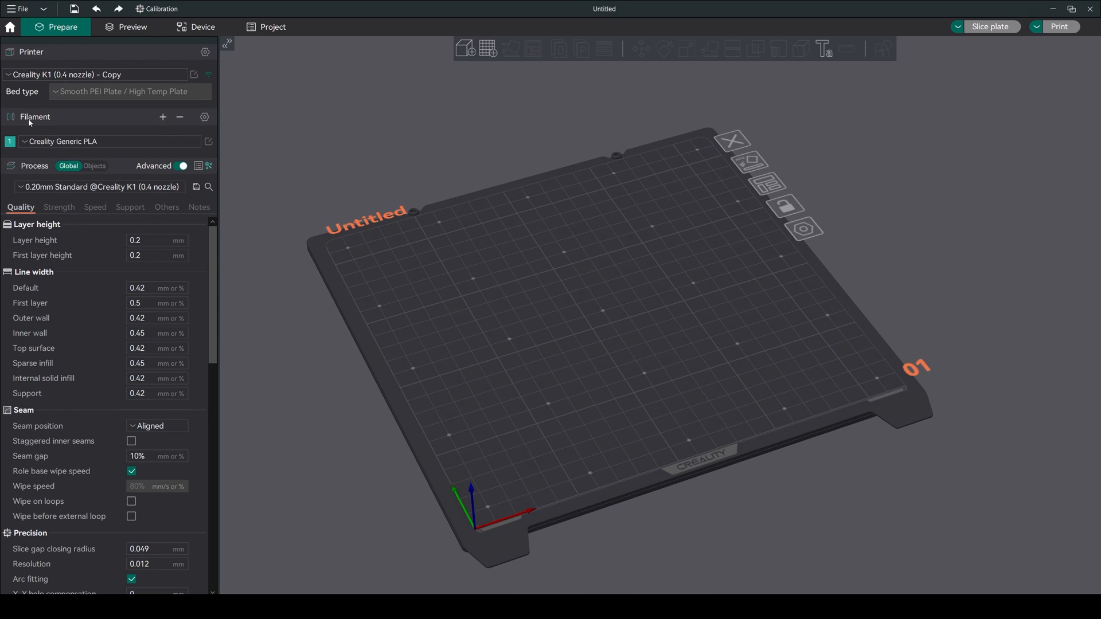
pyautogui.click(207, 141)
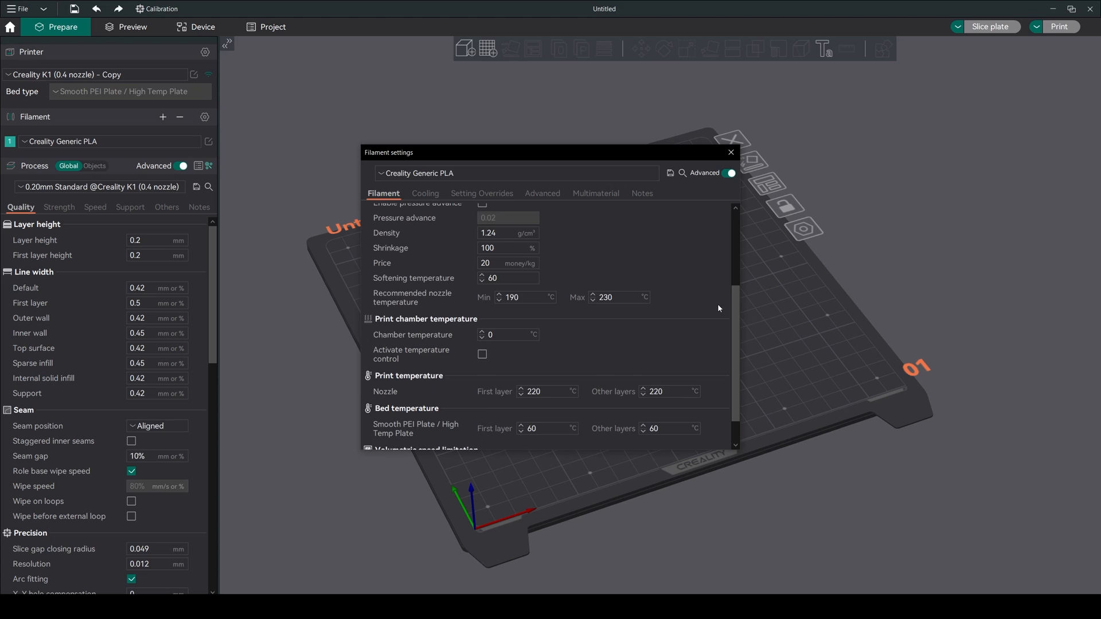
pyautogui.click(730, 152)
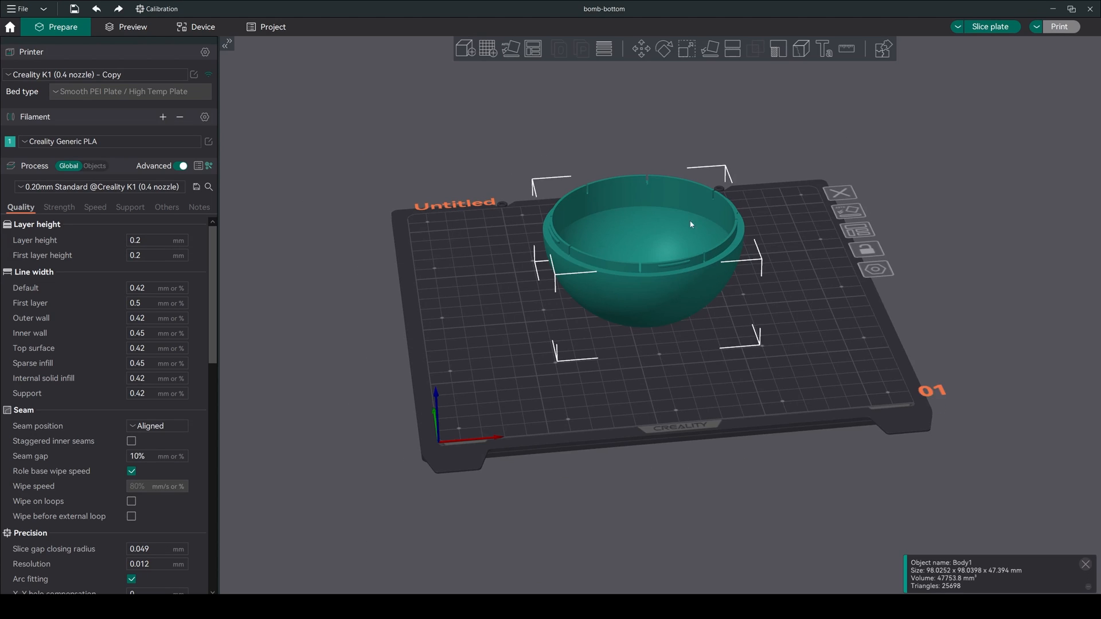
# Select the bowl and slice all plates, estimating about 1h11m and 45 g.
pyautogui.click(463, 48)
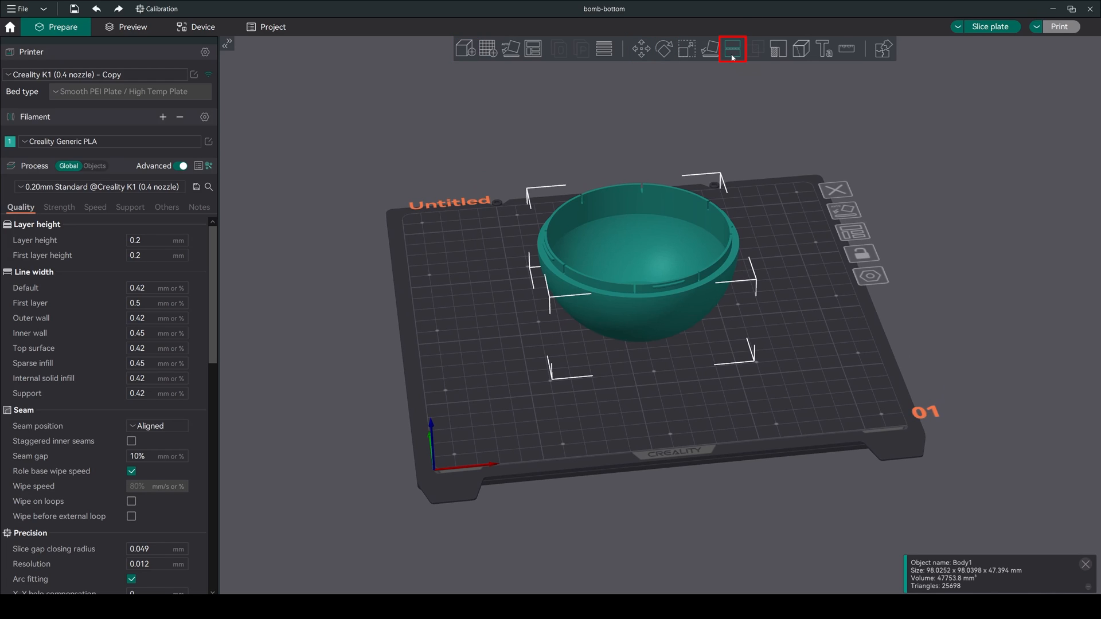
pyautogui.moveTo(877, 150)
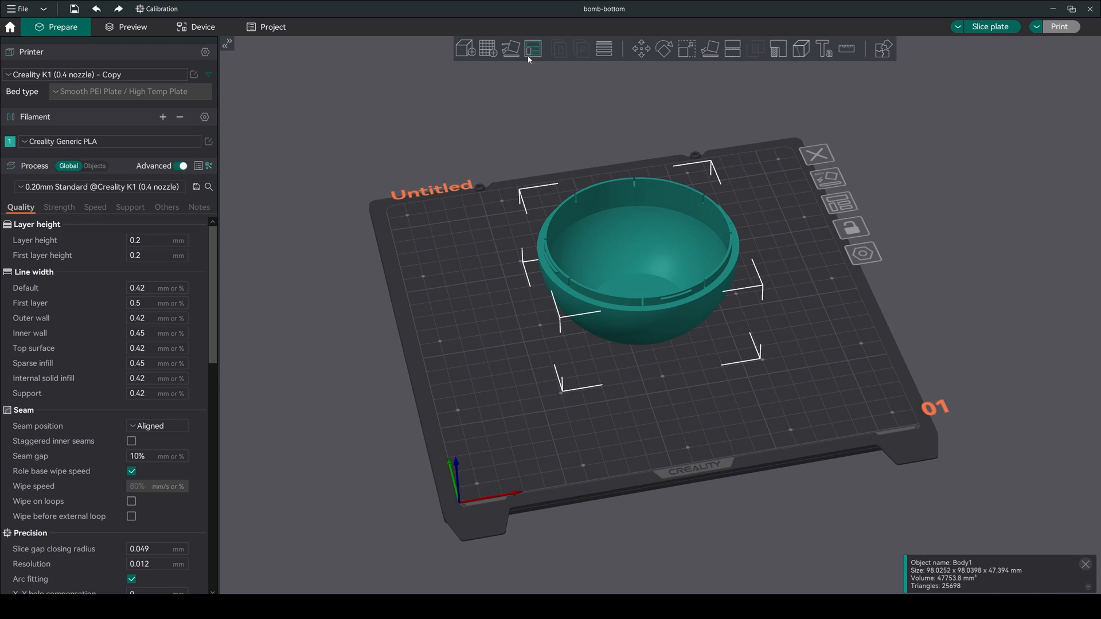
pyautogui.click(487, 48)
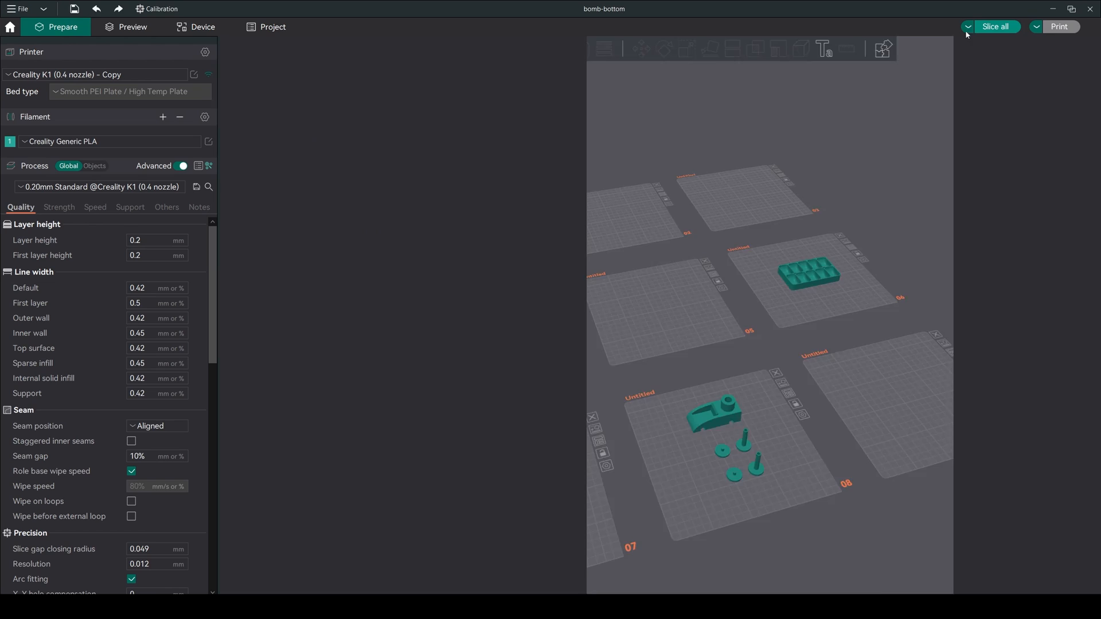
pyautogui.click(131, 27)
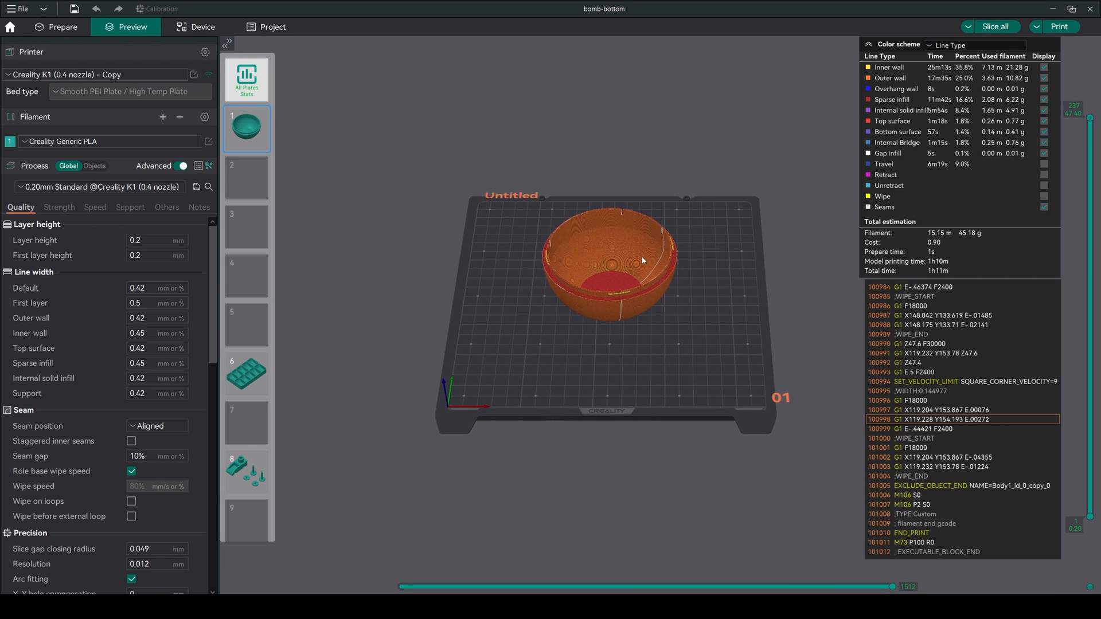
pyautogui.click(63, 27)
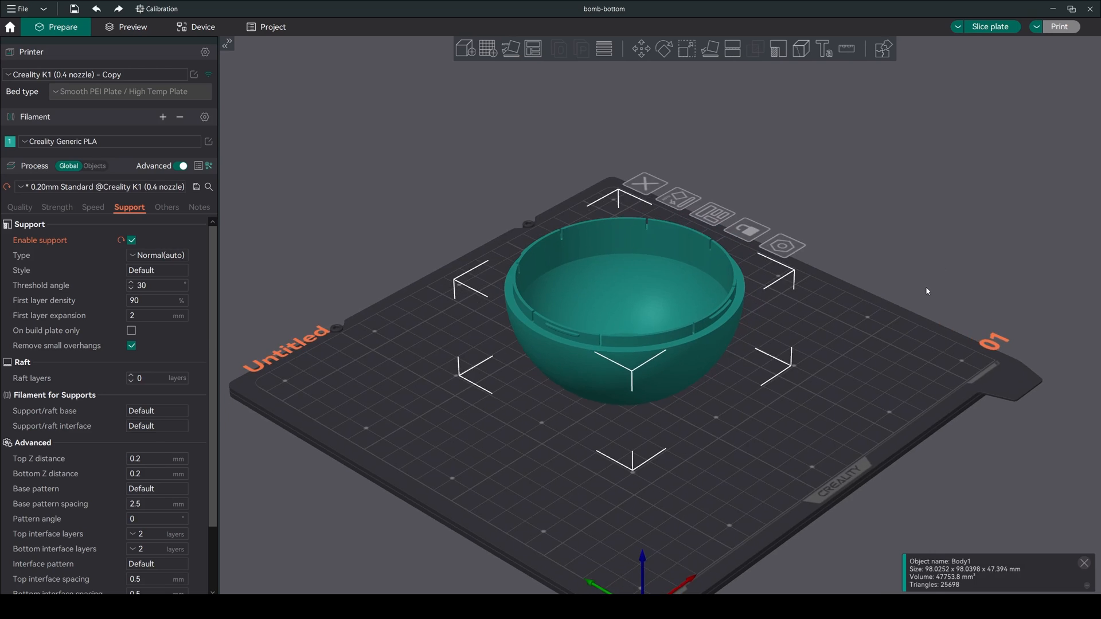
# Paint support enforcers in the bowl, enable Normal(manual) supports, and reslice to about 1h42m, 63 g.
pyautogui.click(777, 48)
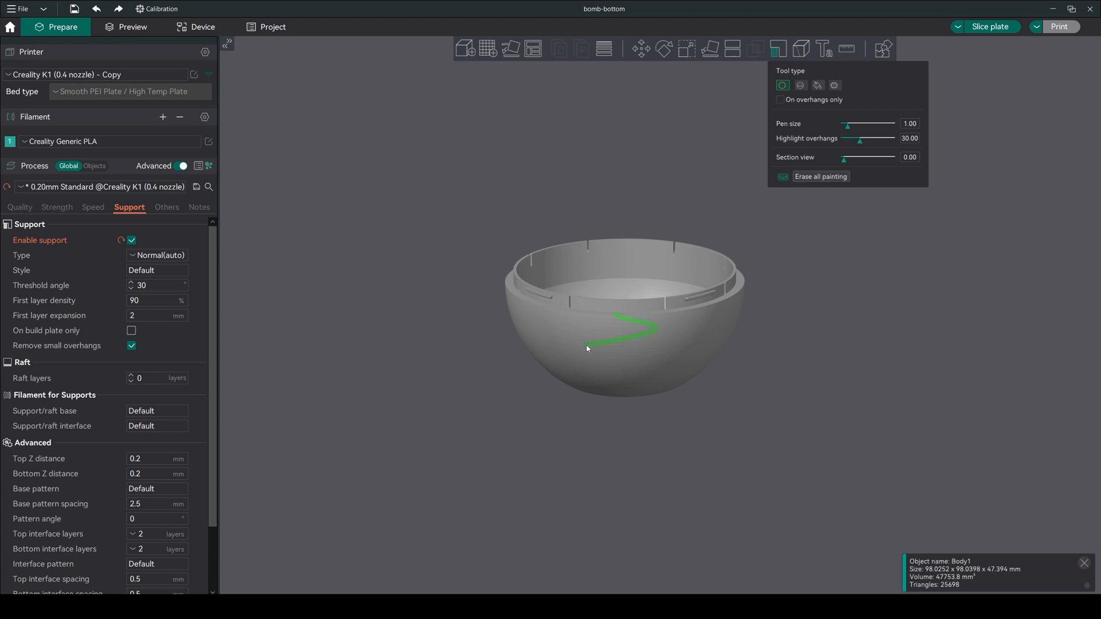
pyautogui.click(817, 85)
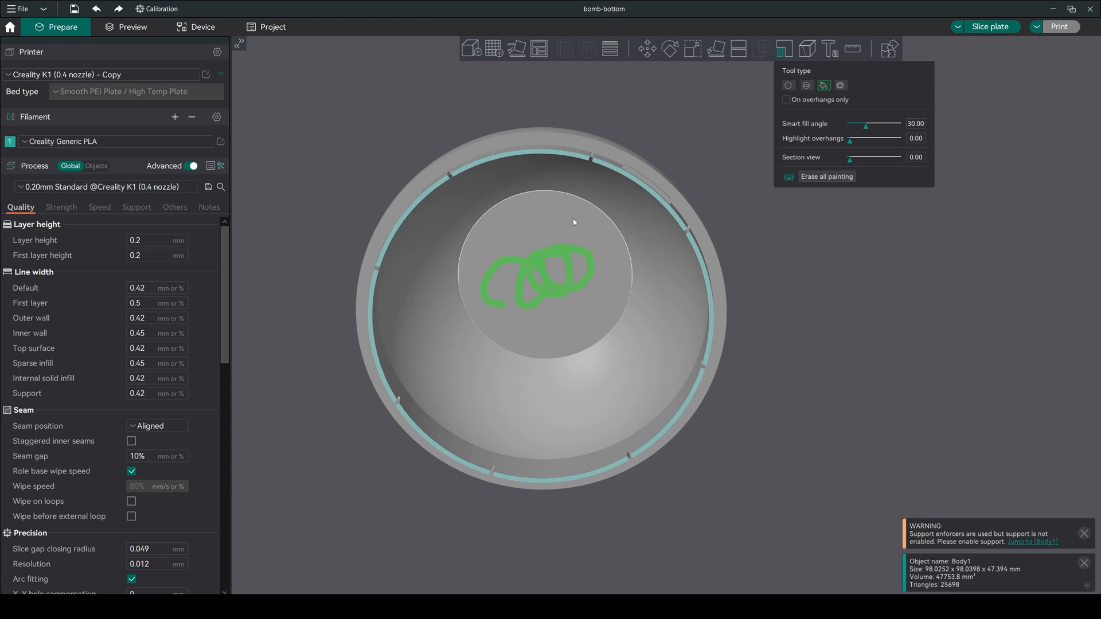
pyautogui.click(135, 207)
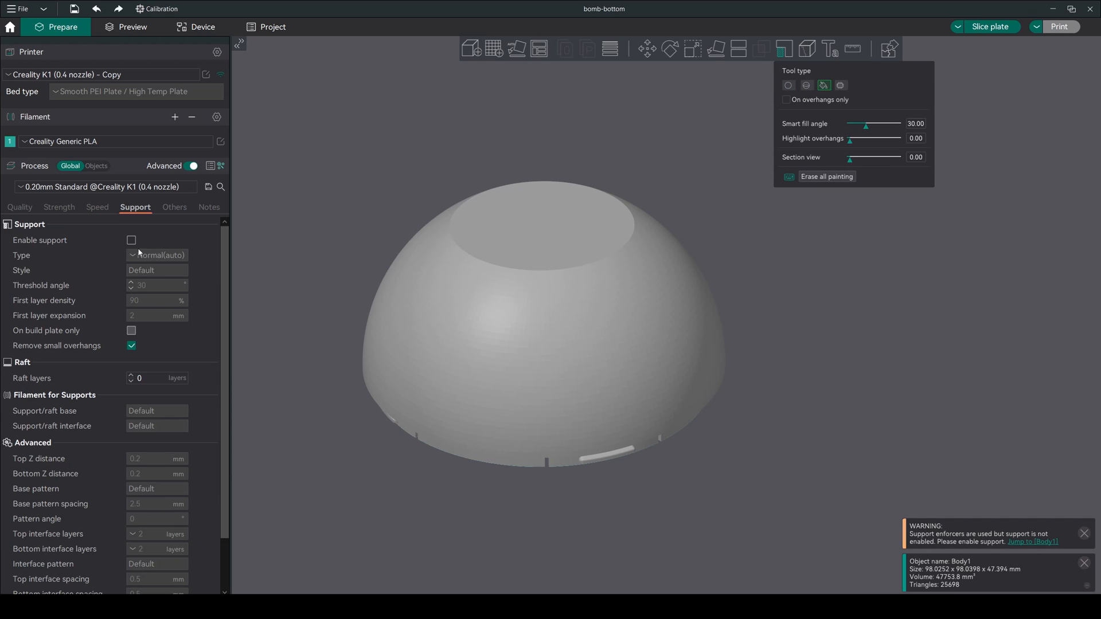
pyautogui.click(132, 240)
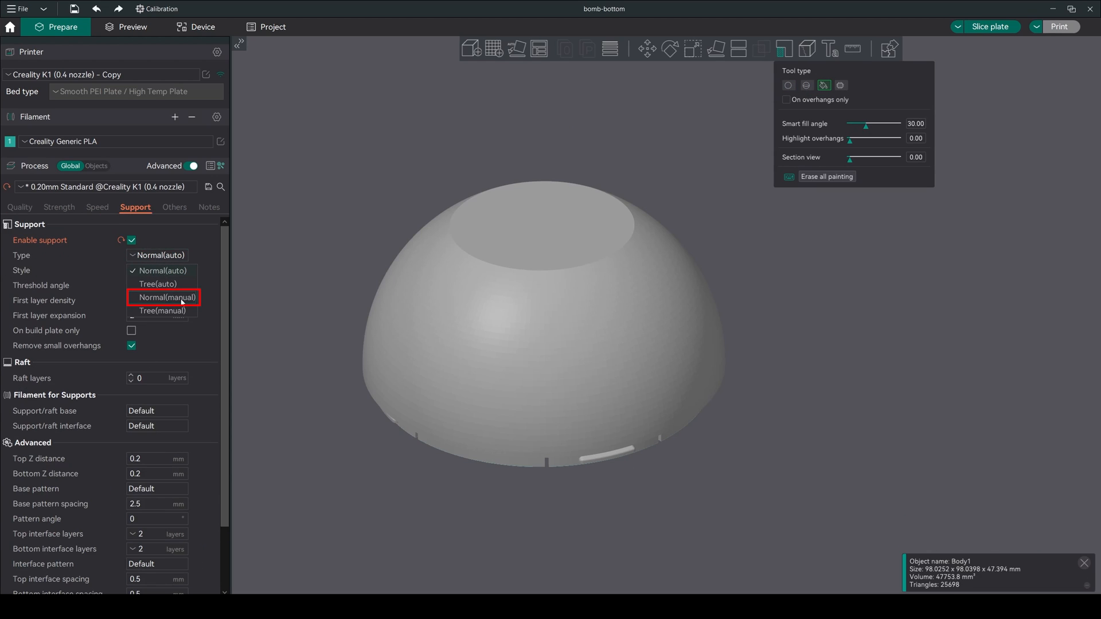
pyautogui.click(132, 27)
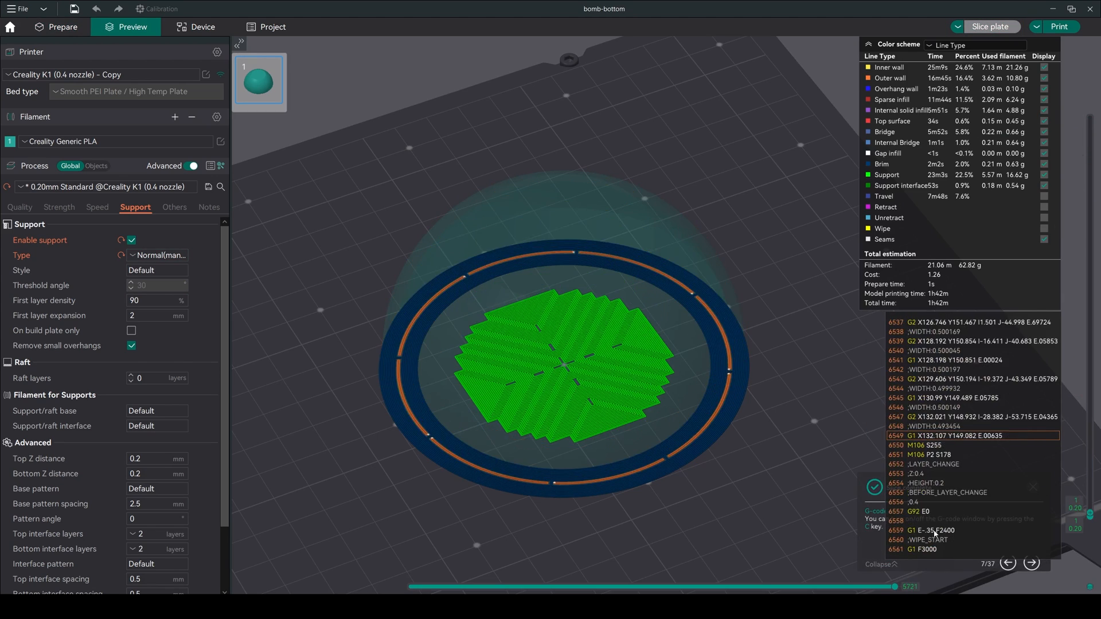
pyautogui.click(62, 27)
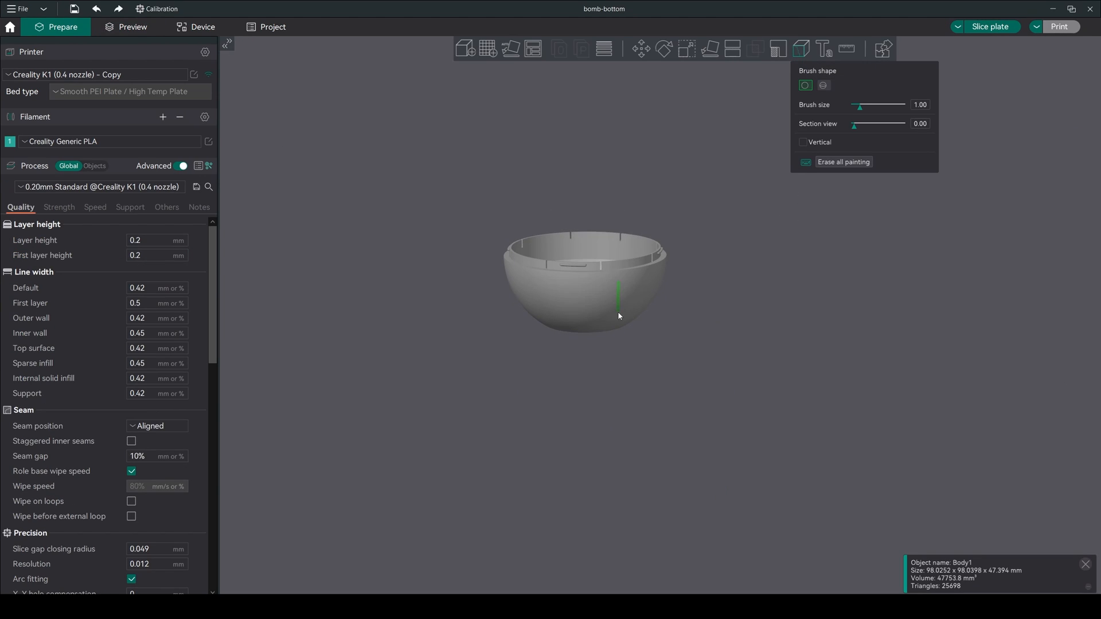
# Try seam painting, then measure the bowl rim with the Measure tool.
pyautogui.click(800, 48)
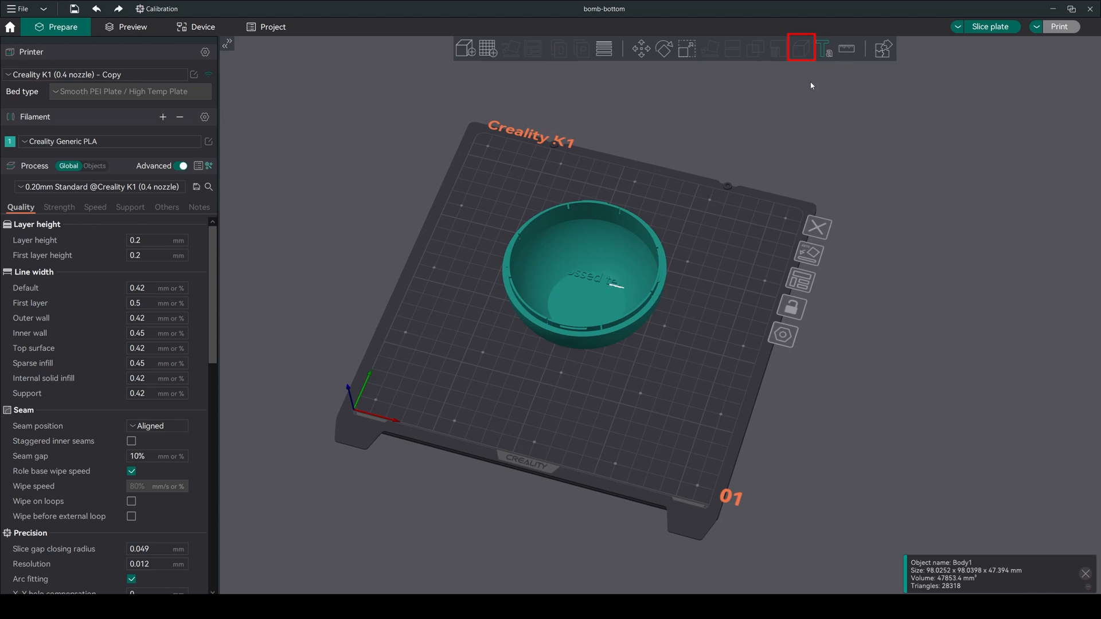
pyautogui.click(846, 48)
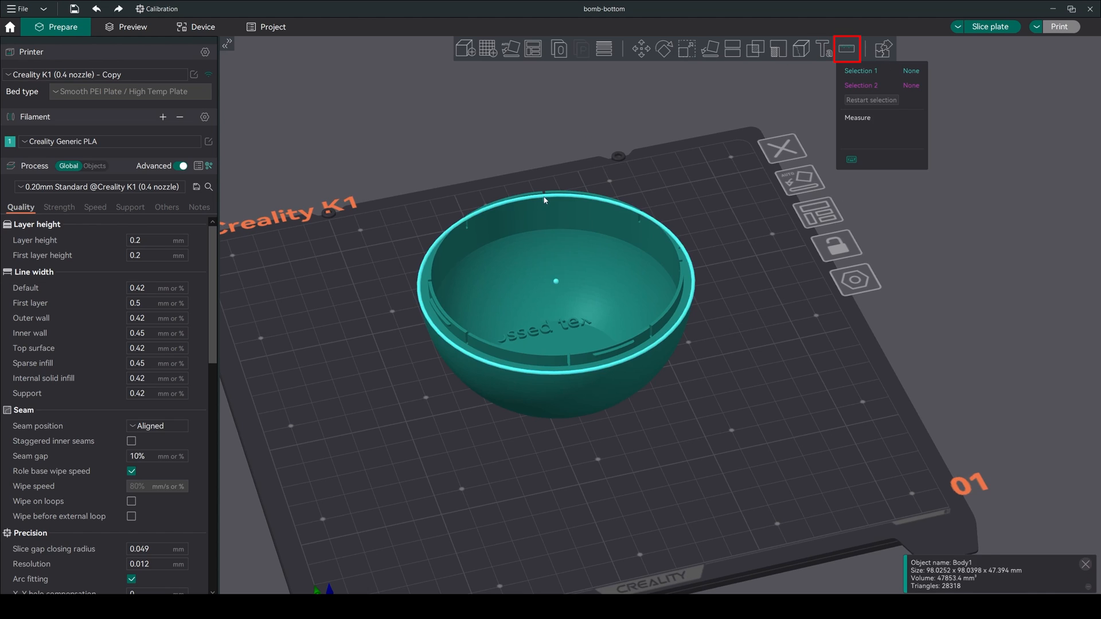
pyautogui.click(569, 357)
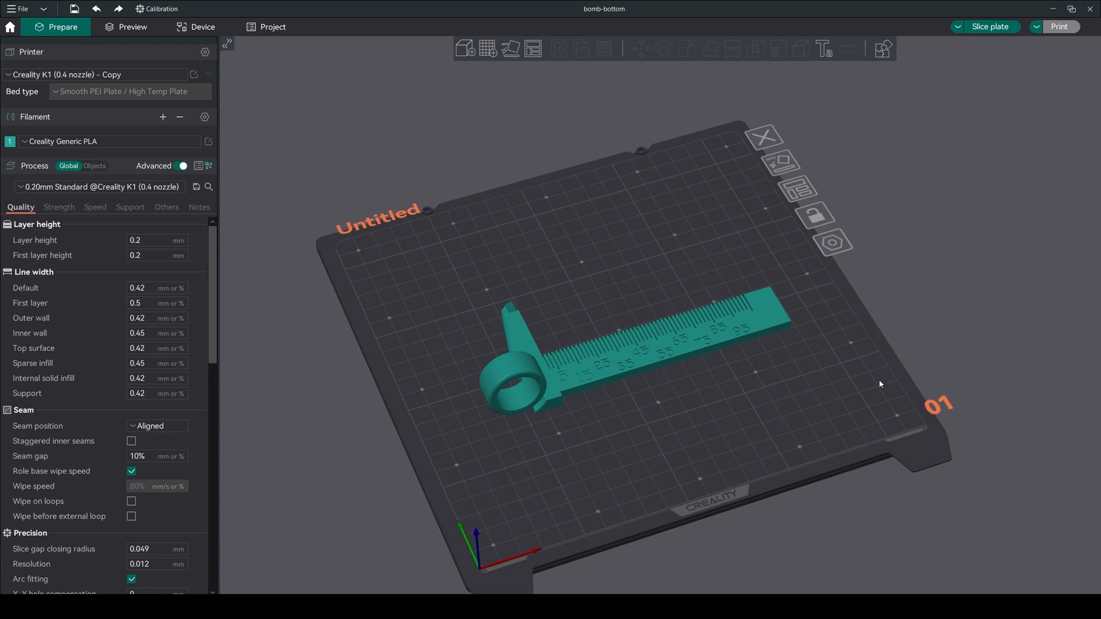
# Add an 80% infill cube modifier to the ruler, slice it, and return to Prepare.
pyautogui.rightClick(631, 330)
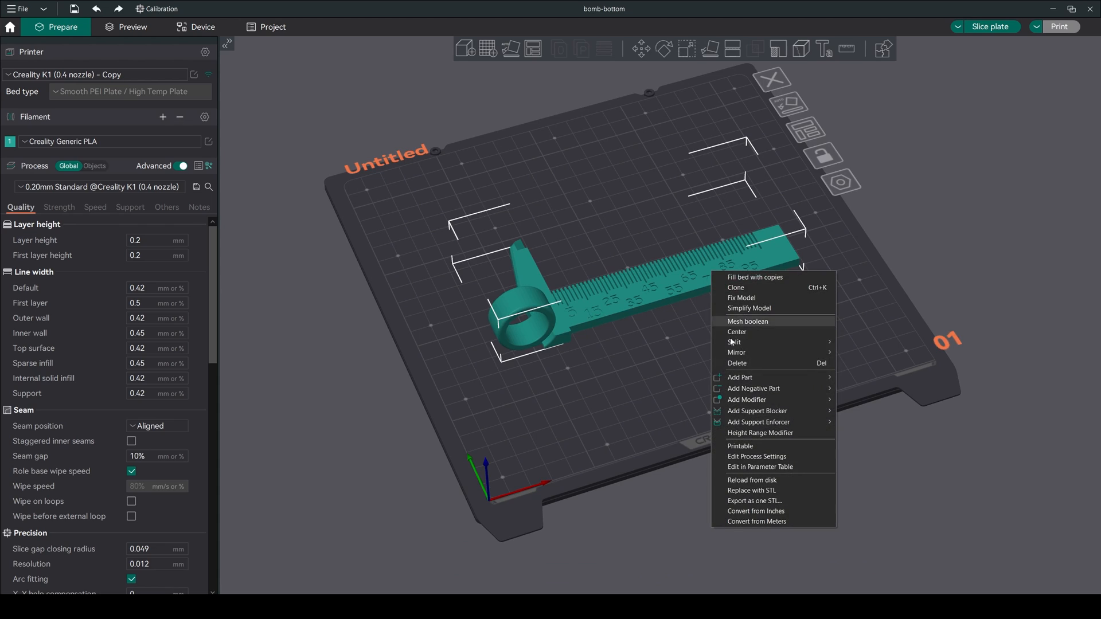
pyautogui.moveTo(772, 400)
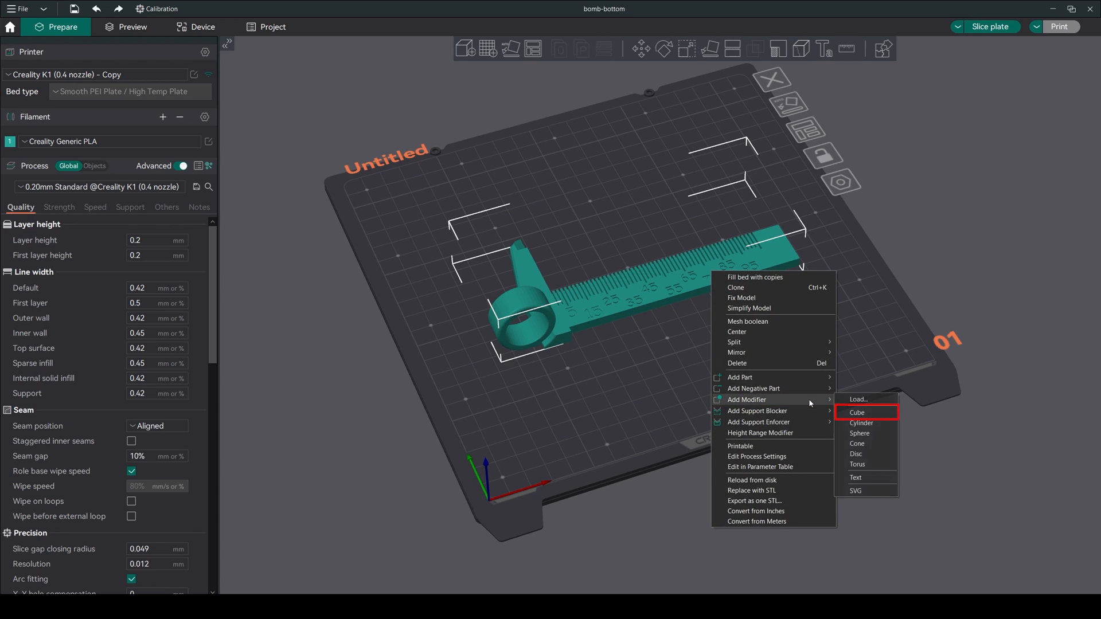
pyautogui.click(856, 412)
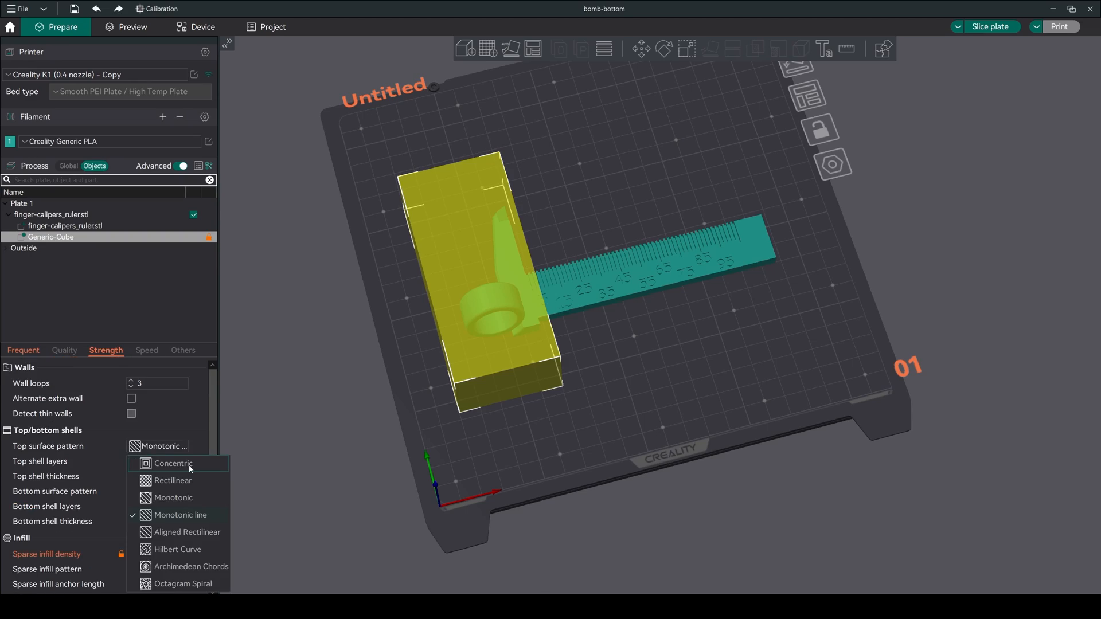
pyautogui.click(132, 27)
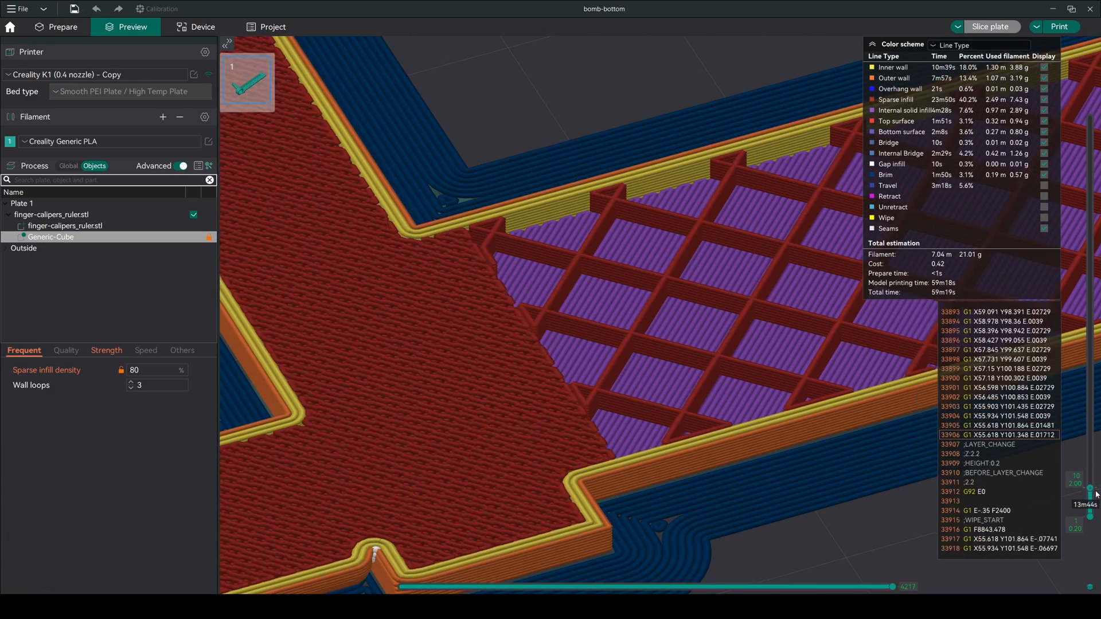
pyautogui.click(62, 27)
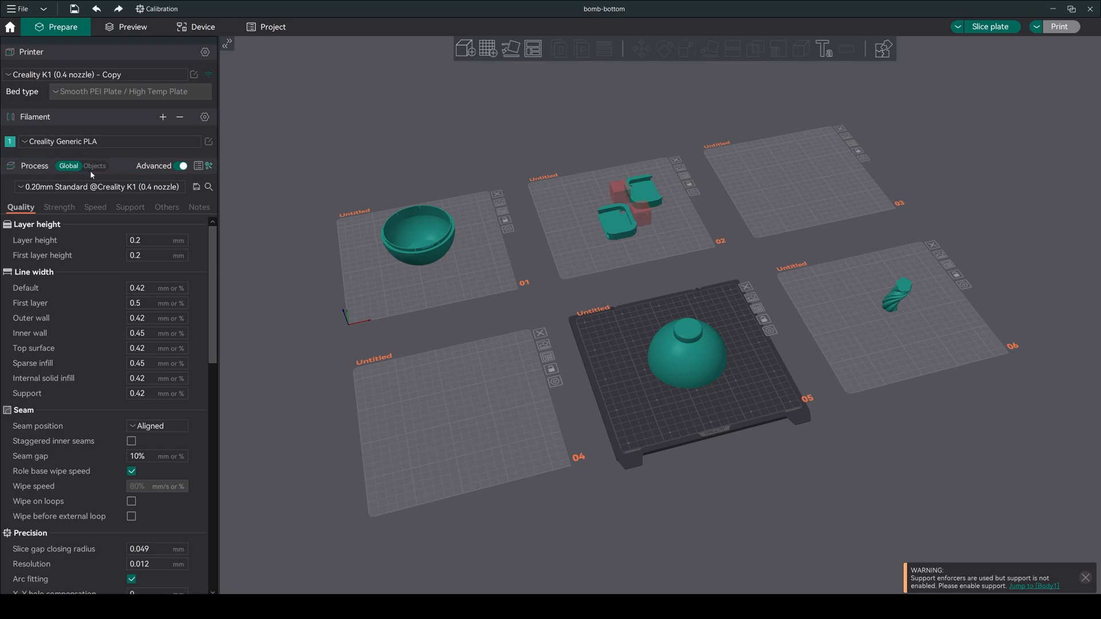
# Browse per-object and global process settings across the Quality, Speed and Notes tabs.
pyautogui.click(94, 166)
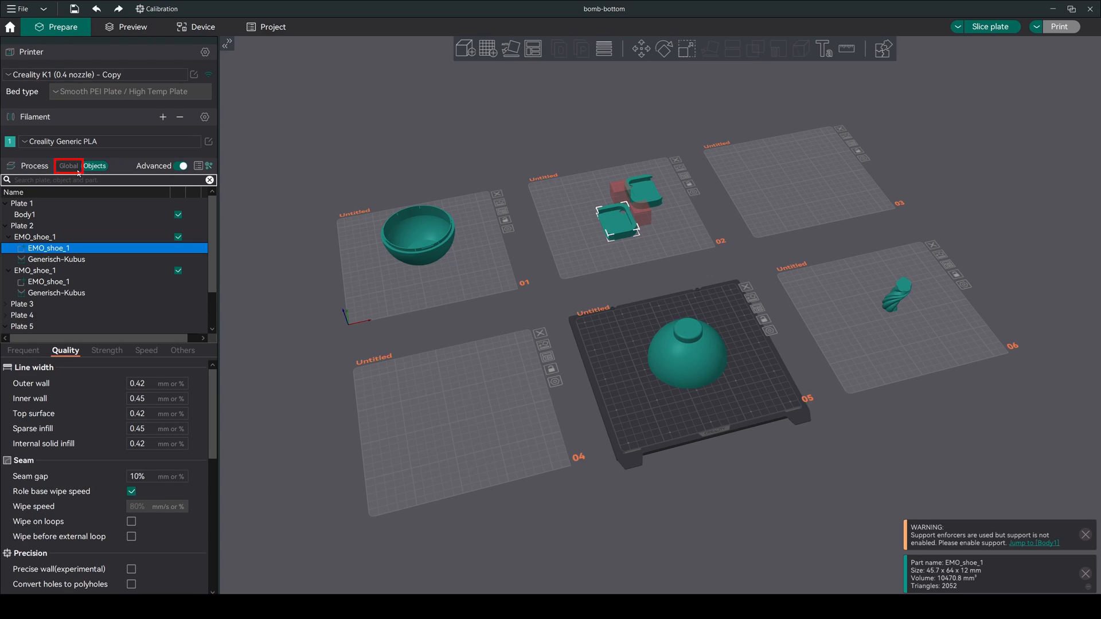
pyautogui.click(68, 166)
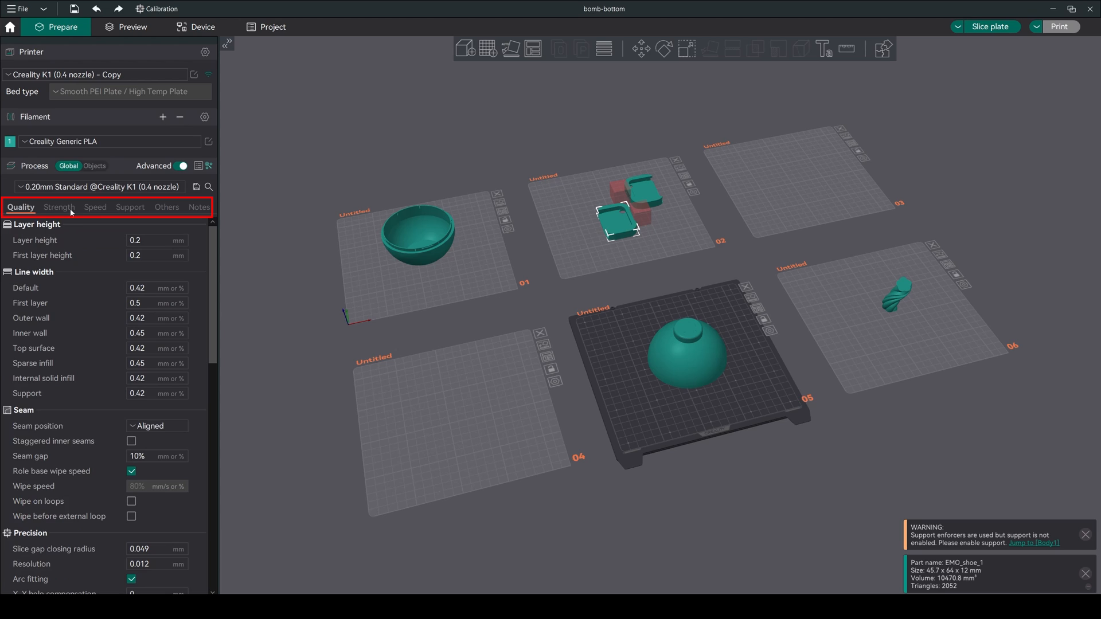
pyautogui.click(94, 207)
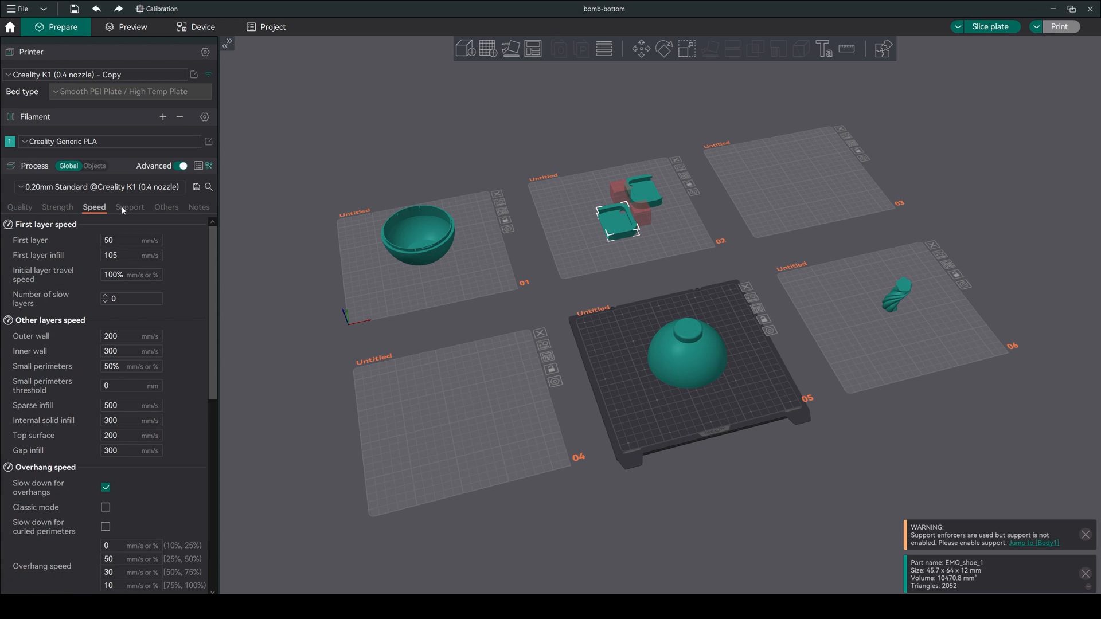
pyautogui.click(199, 207)
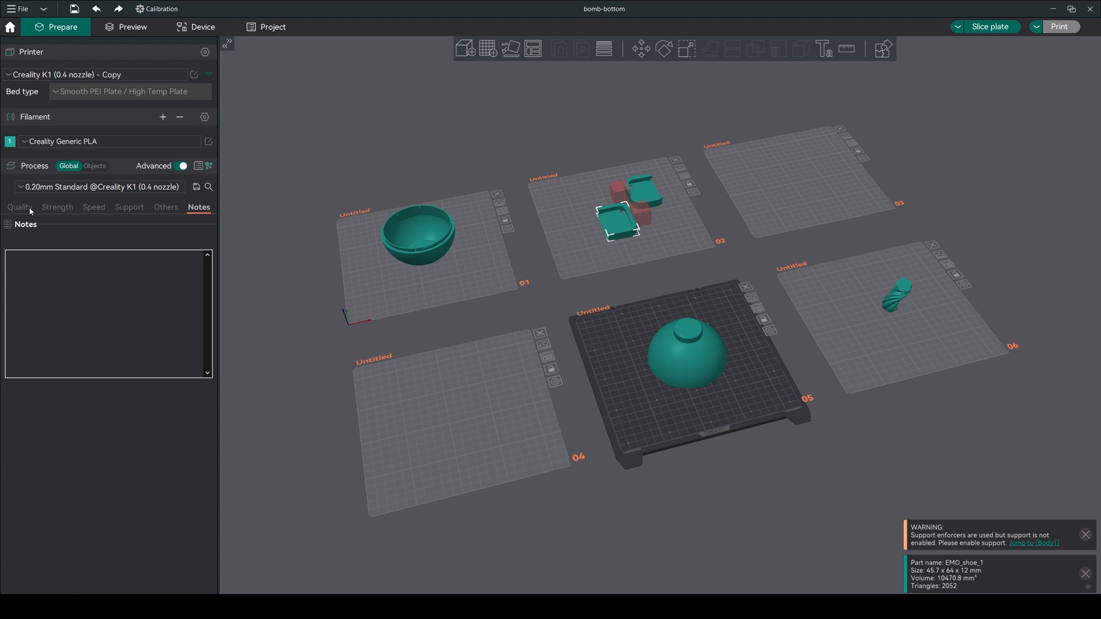
pyautogui.click(21, 207)
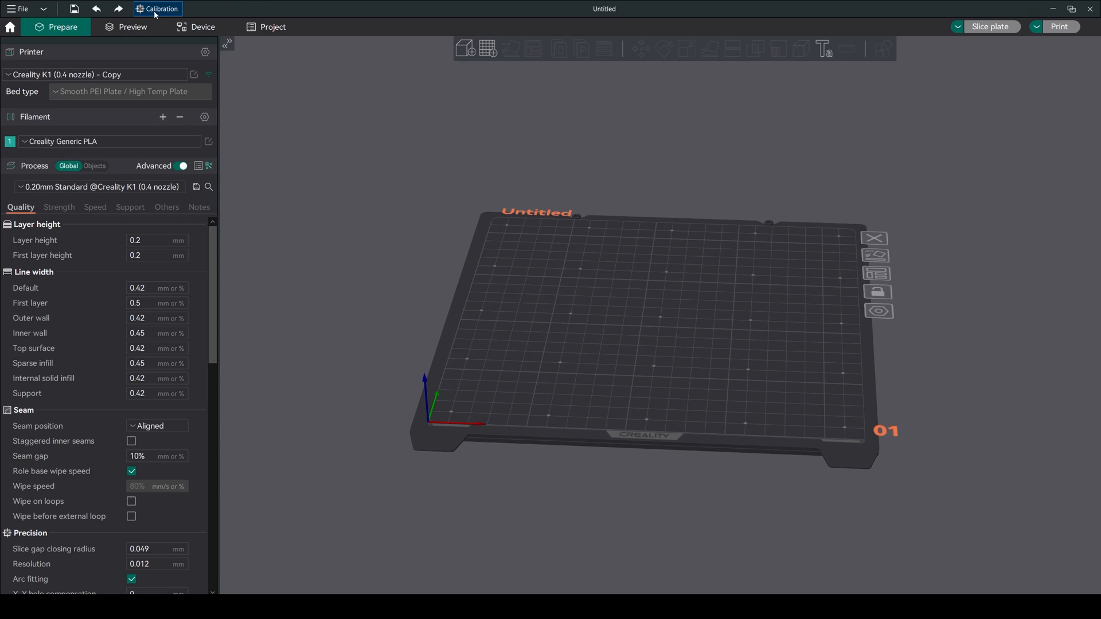
# Generate and slice the PLA 230–190 °C temperature tower (about 1h14m, 17 g), then go Home.
pyautogui.click(160, 9)
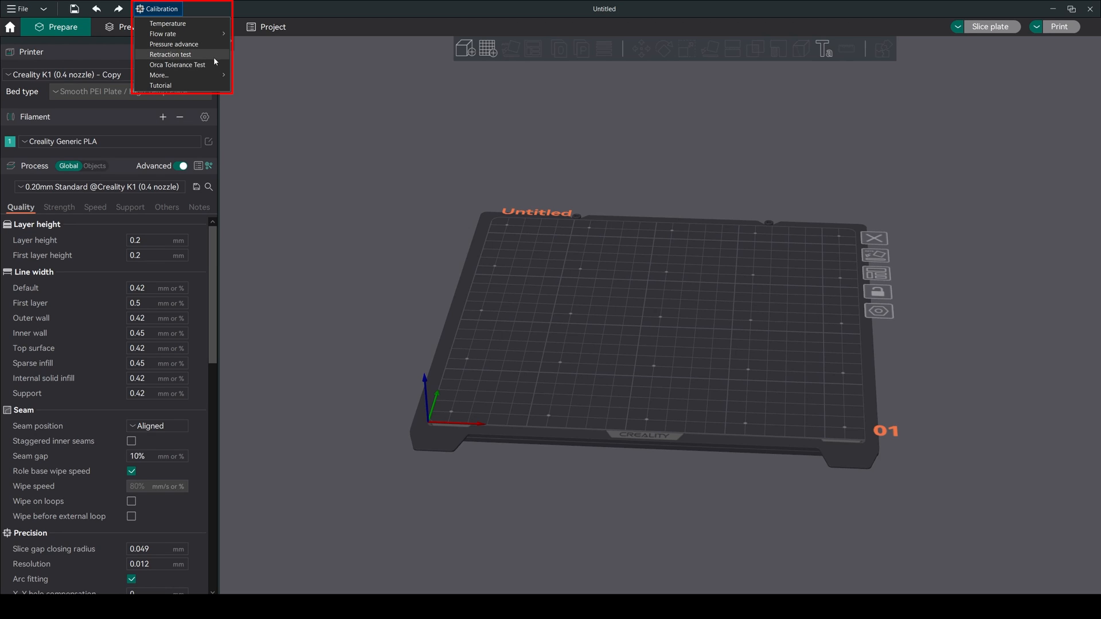
pyautogui.moveTo(182, 23)
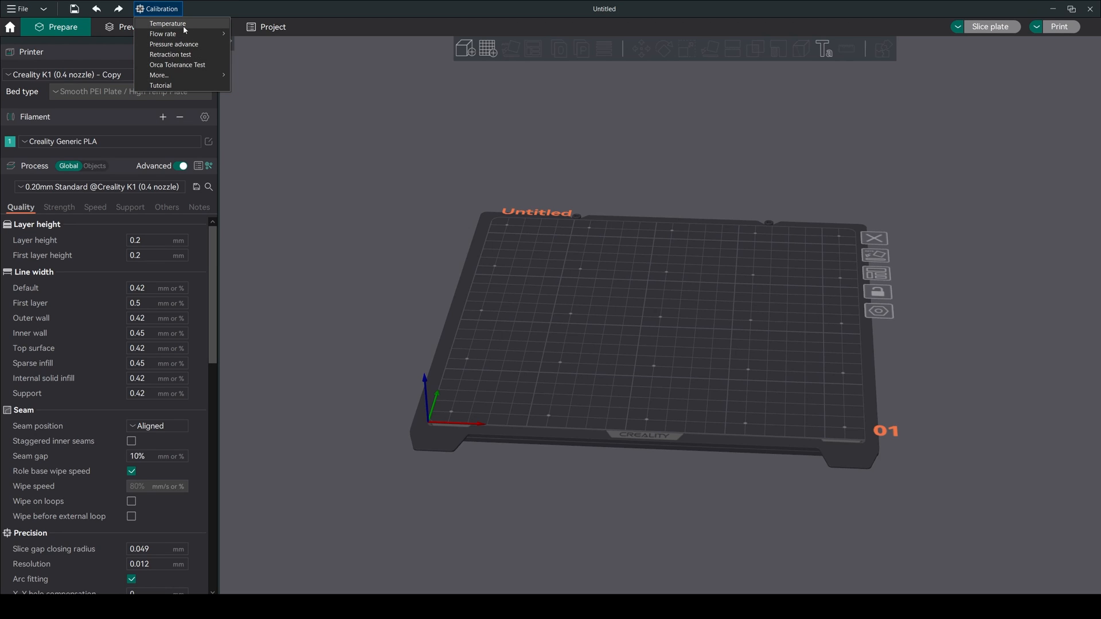
pyautogui.click(168, 22)
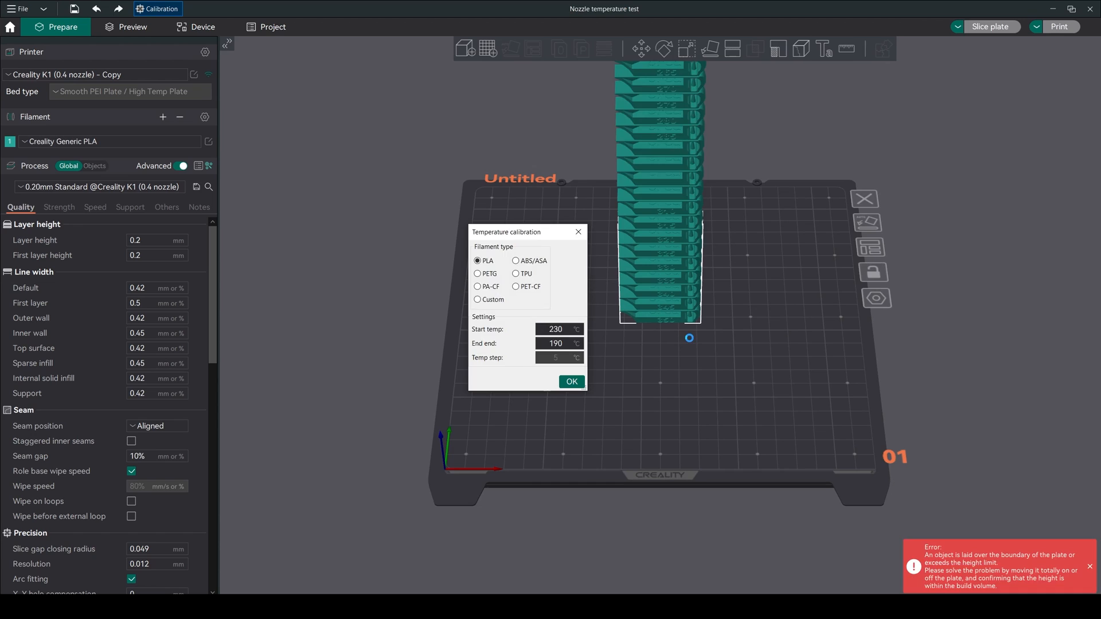
pyautogui.click(570, 381)
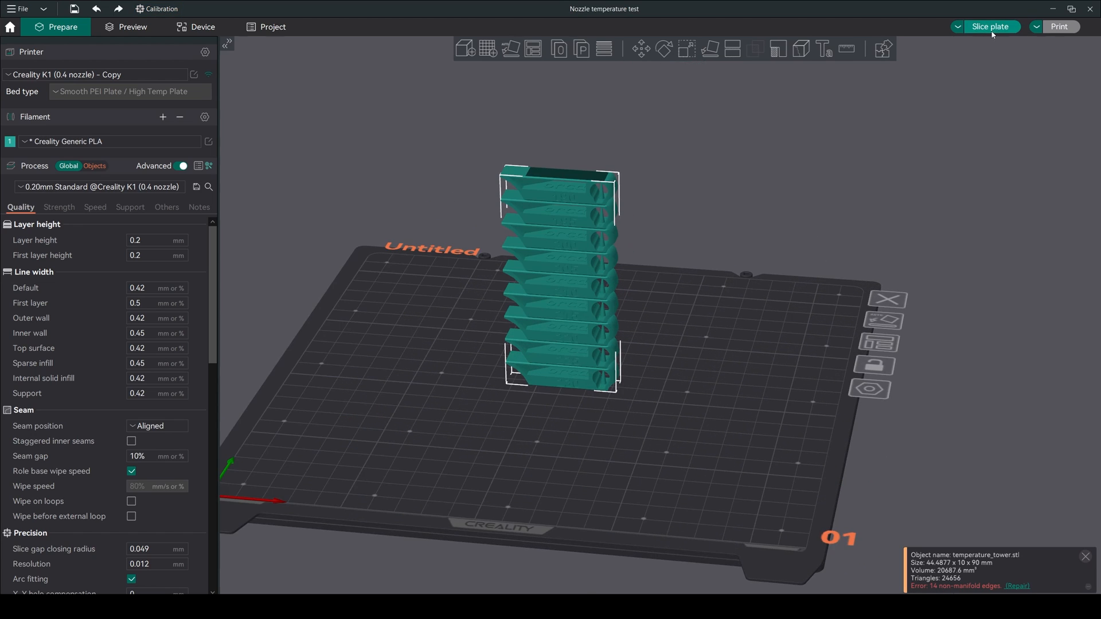
pyautogui.click(133, 27)
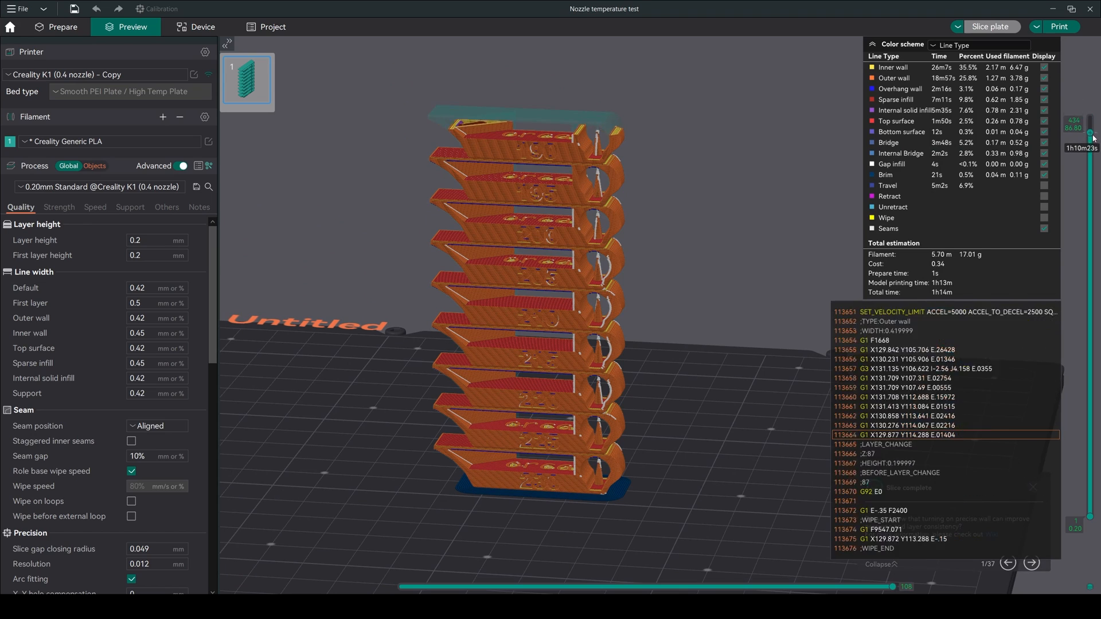
pyautogui.click(10, 27)
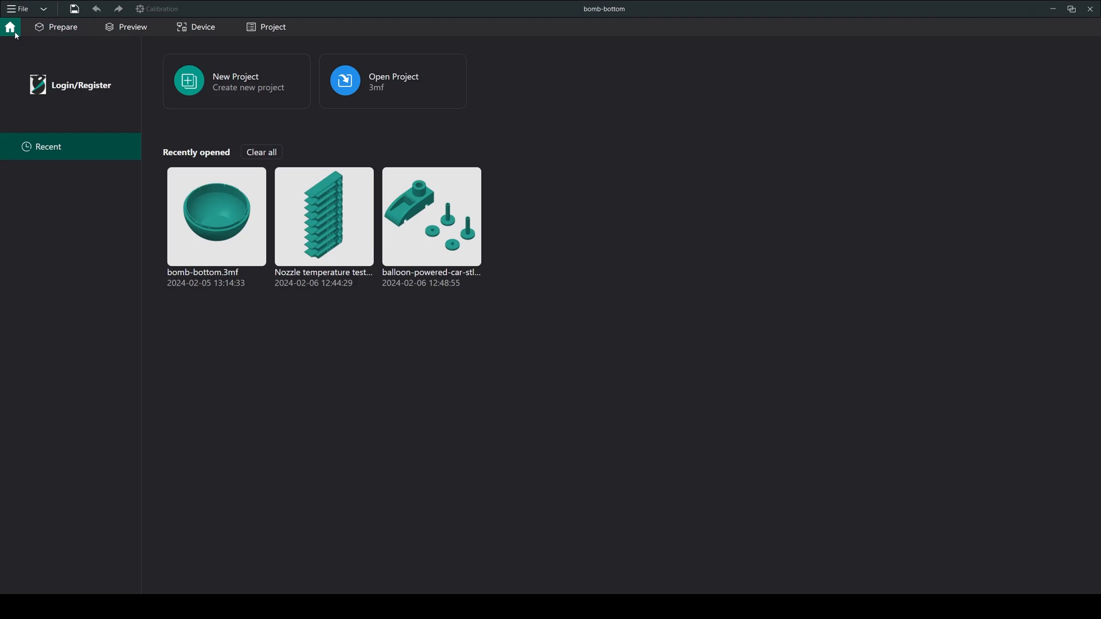
# Open a recent project from Home and begin adding a physical printer for the Creality K1.
pyautogui.doubleClick(324, 216)
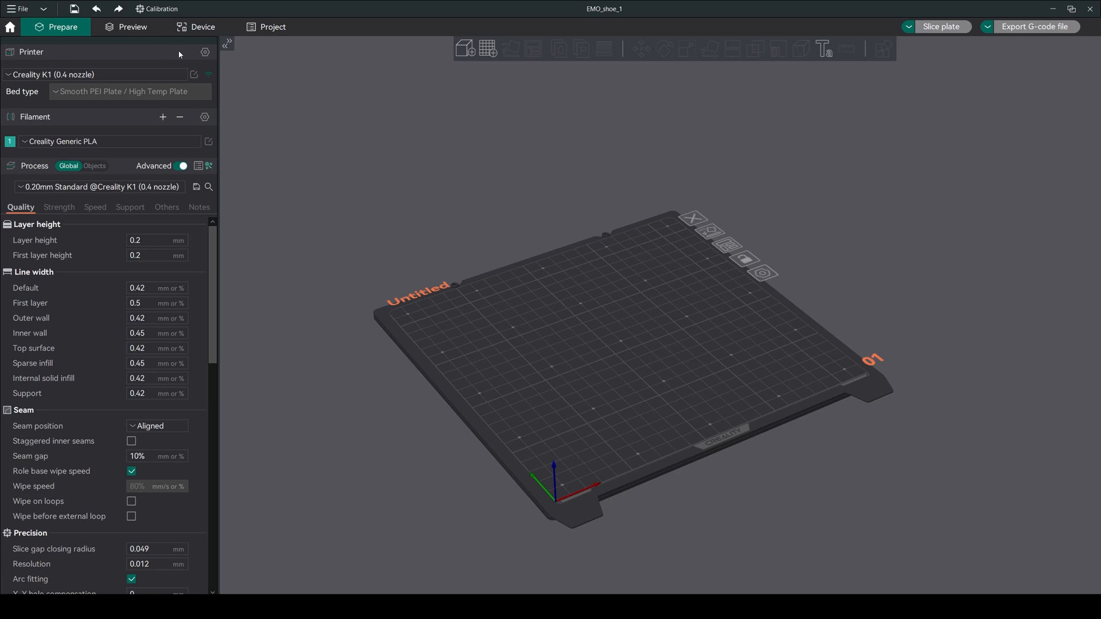
pyautogui.click(208, 75)
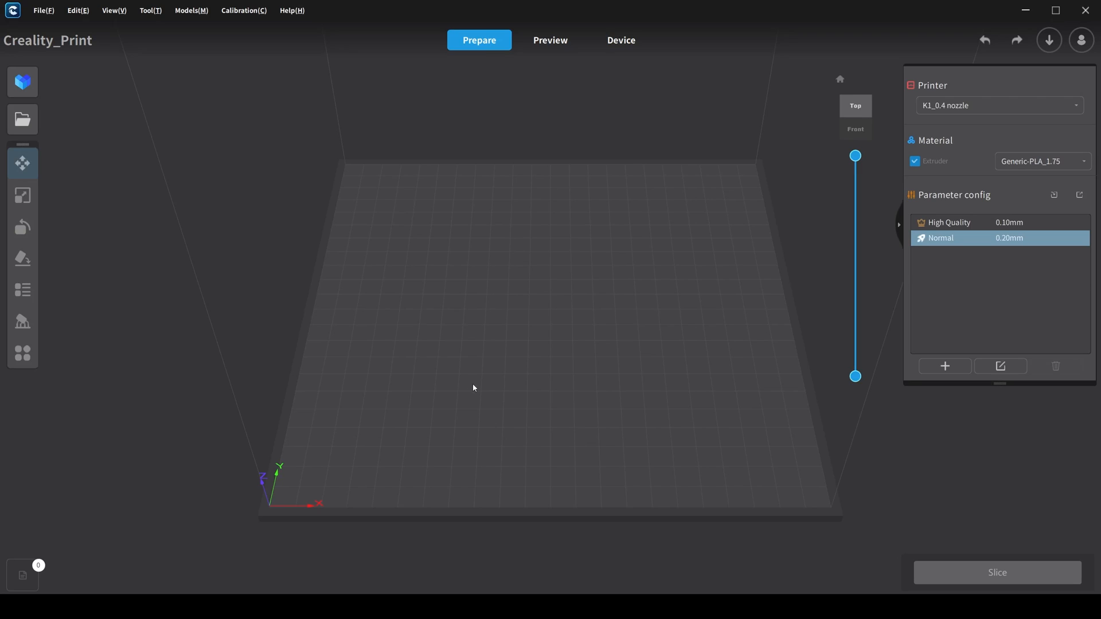
pyautogui.click(619, 40)
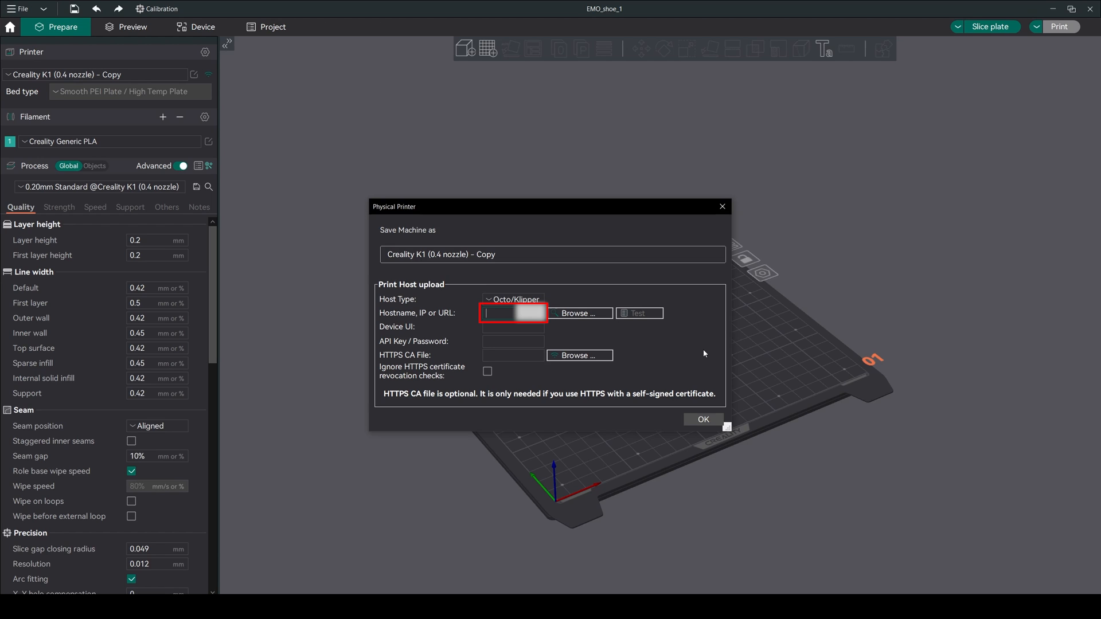
# Save the K1 host address 192.168.0… and view the printer's web interface in Device.
pyautogui.write('192.168.0')
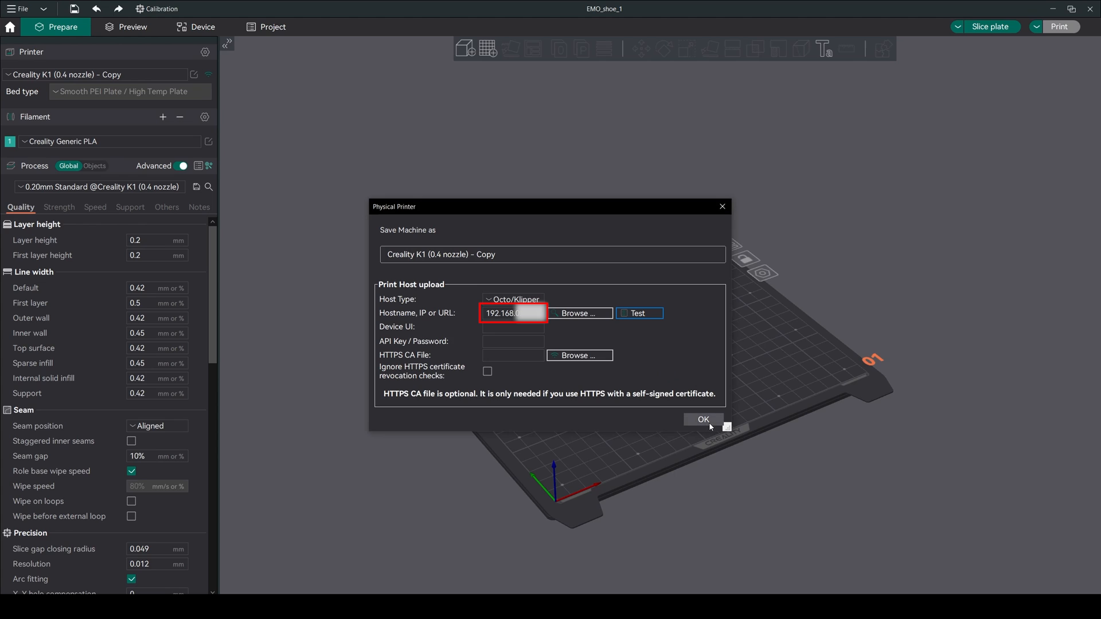
pyautogui.click(702, 419)
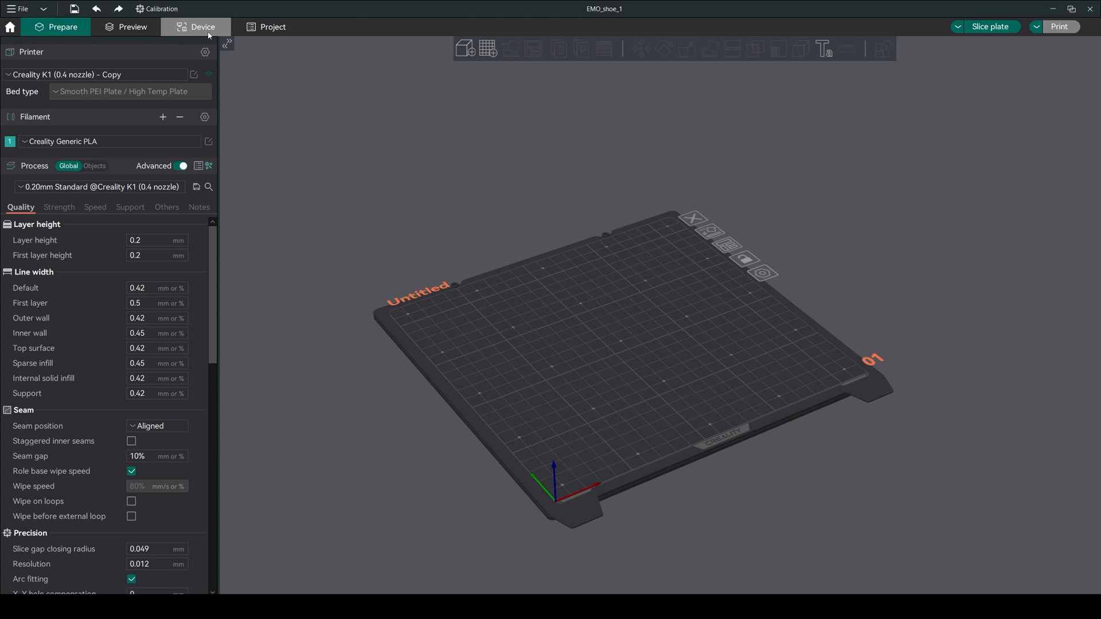
pyautogui.click(203, 27)
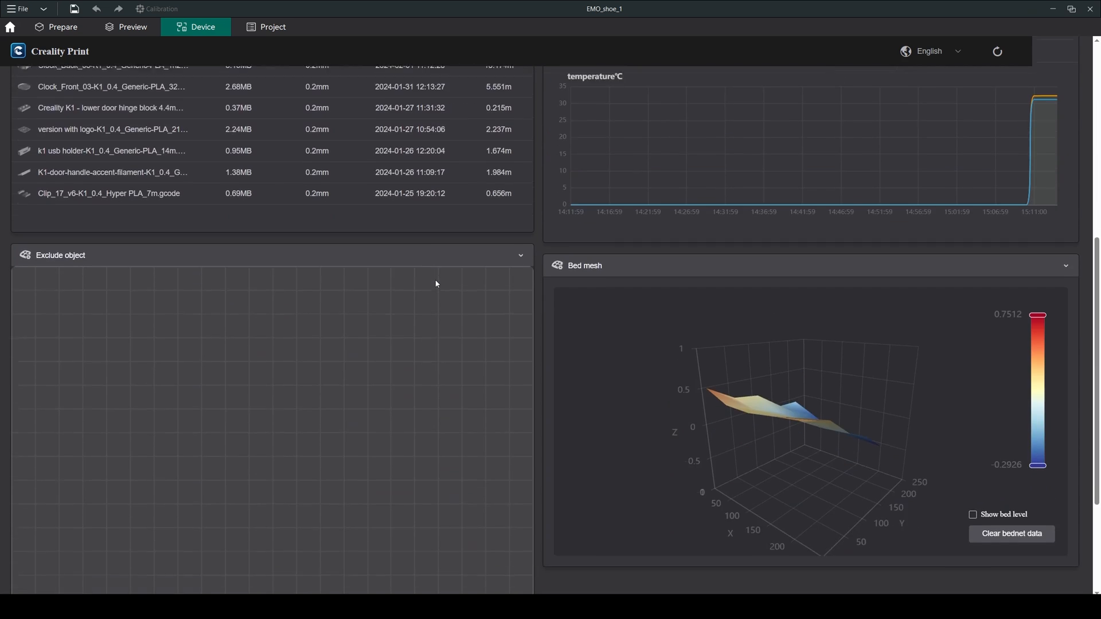
# Slice the balloon car plate and export its G-code to a file.
pyautogui.click(56, 27)
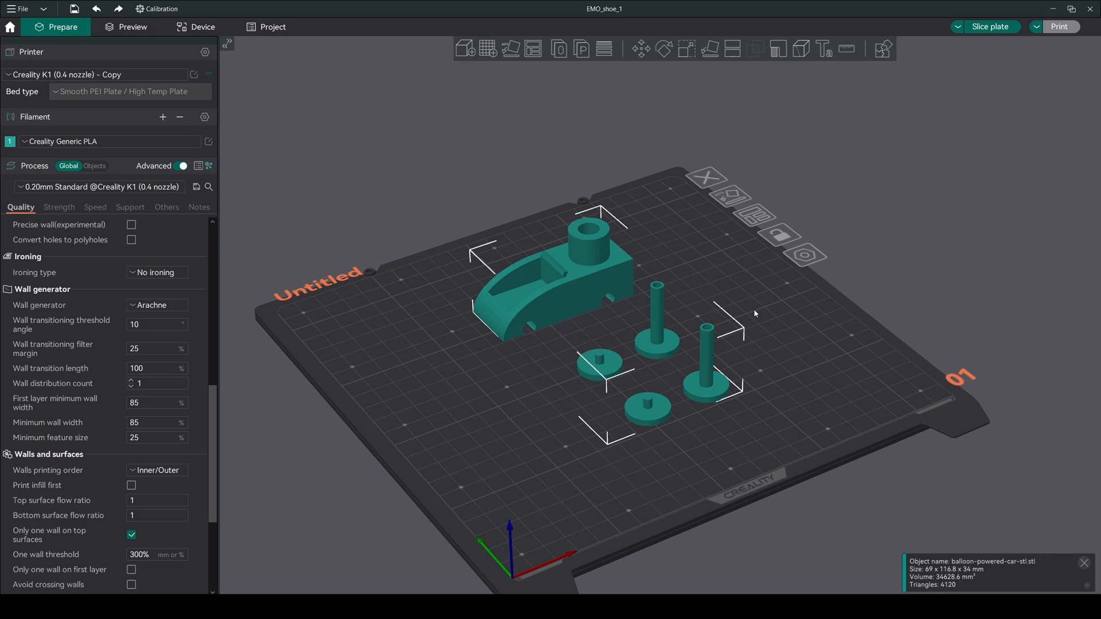
pyautogui.click(133, 27)
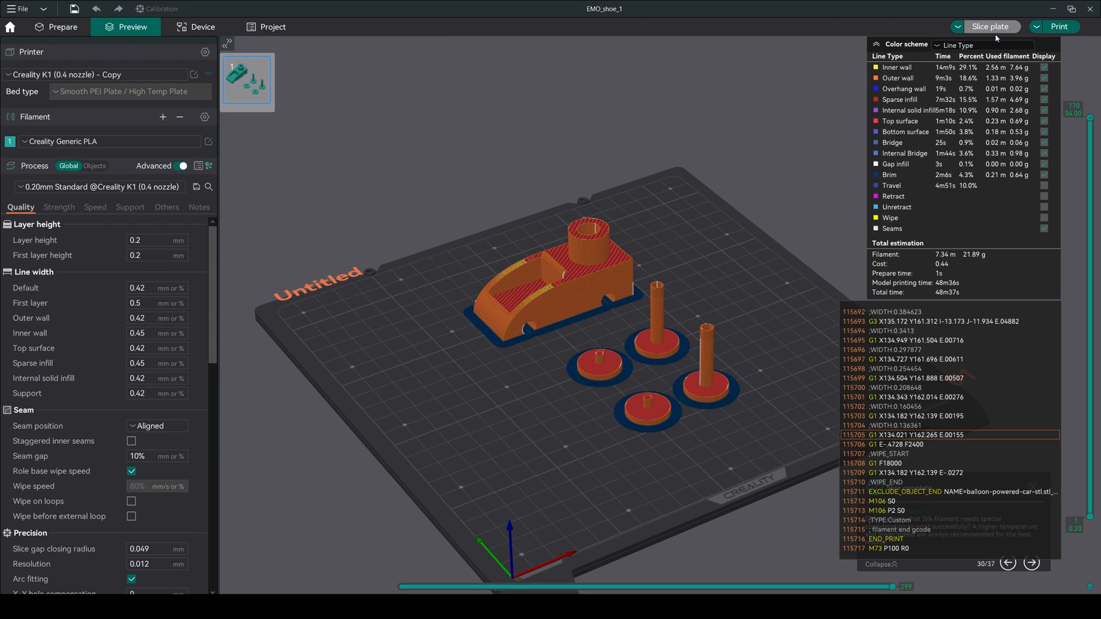
pyautogui.click(1058, 27)
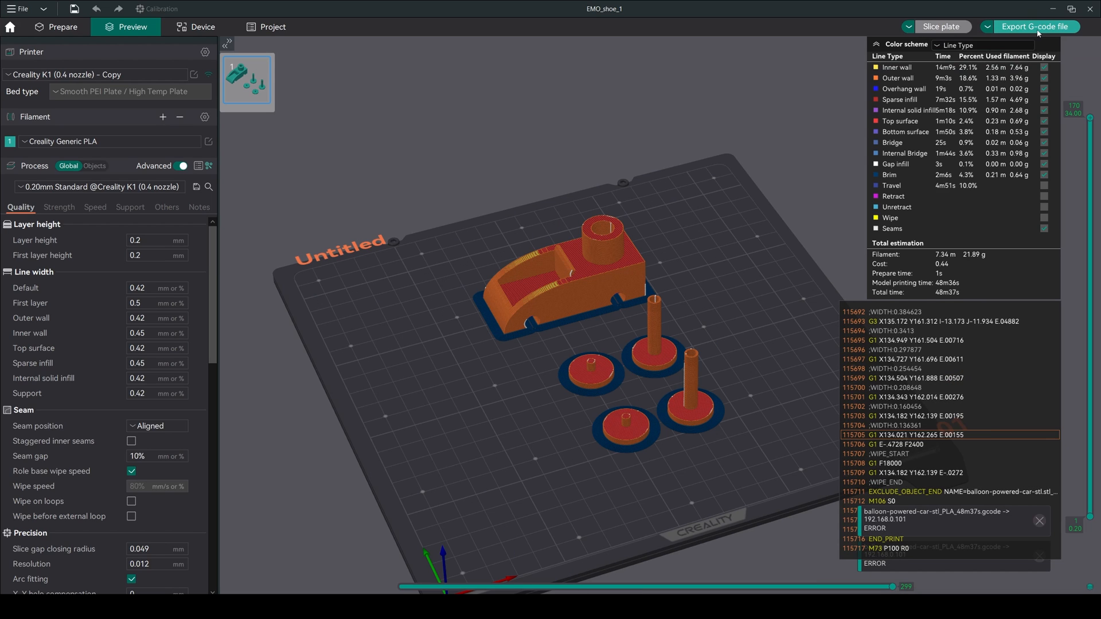
pyautogui.click(1032, 25)
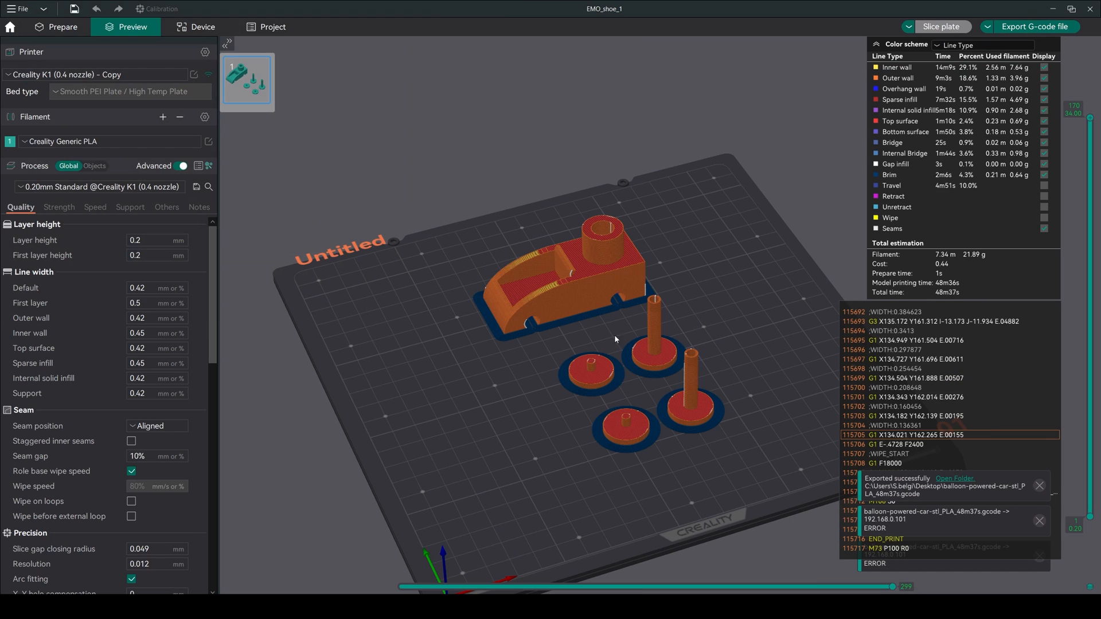
# Import the exported balloon car G-code onto the K1 and start printing.
pyautogui.click(202, 27)
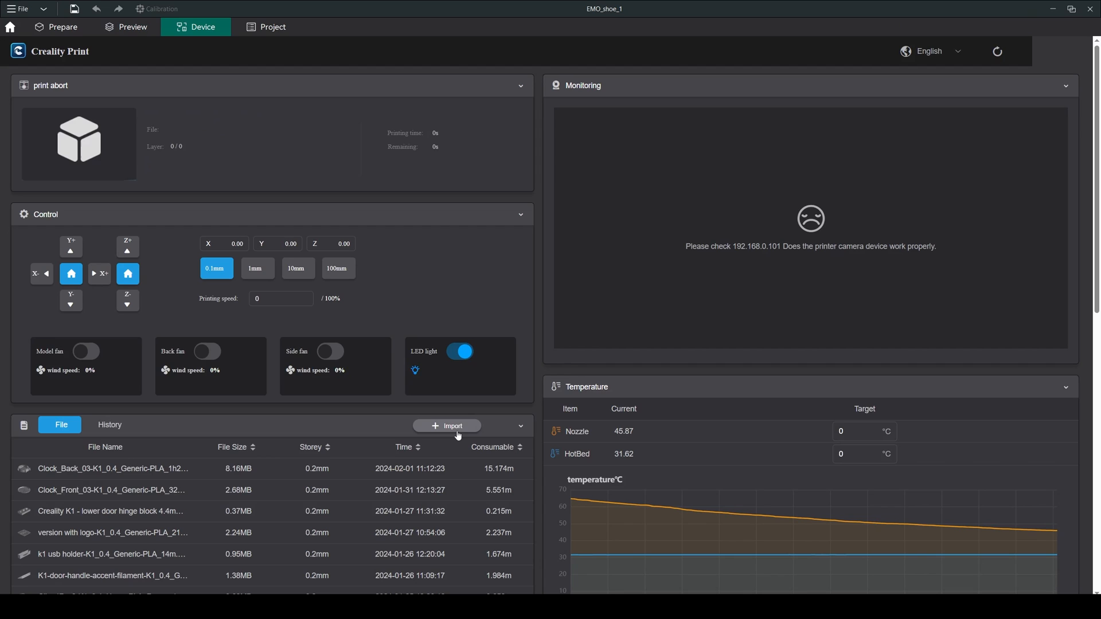
pyautogui.click(446, 426)
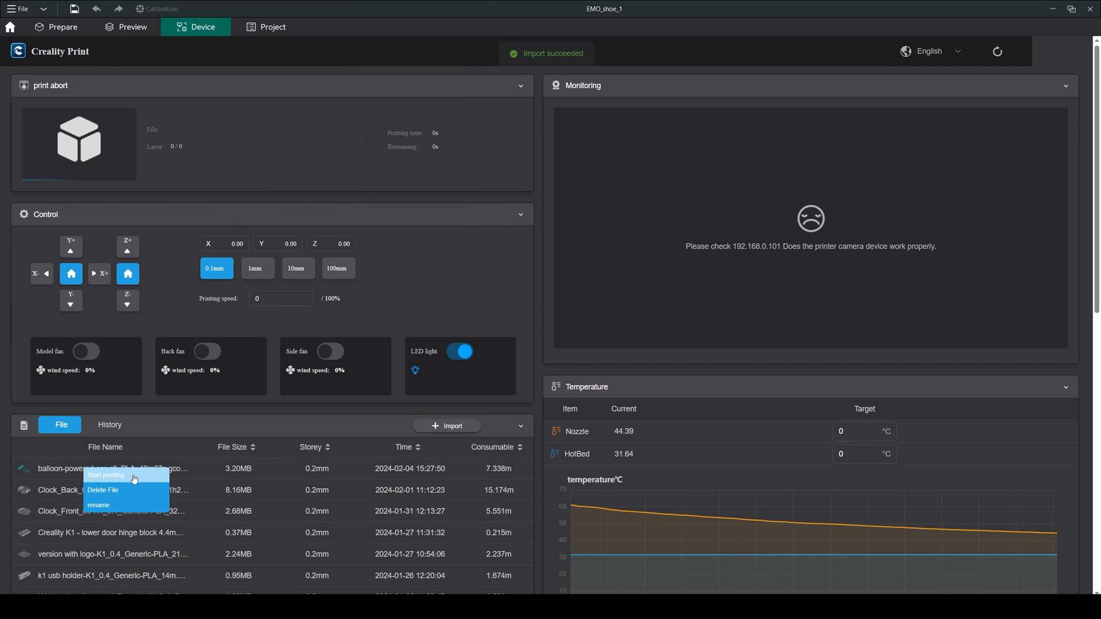
pyautogui.click(62, 27)
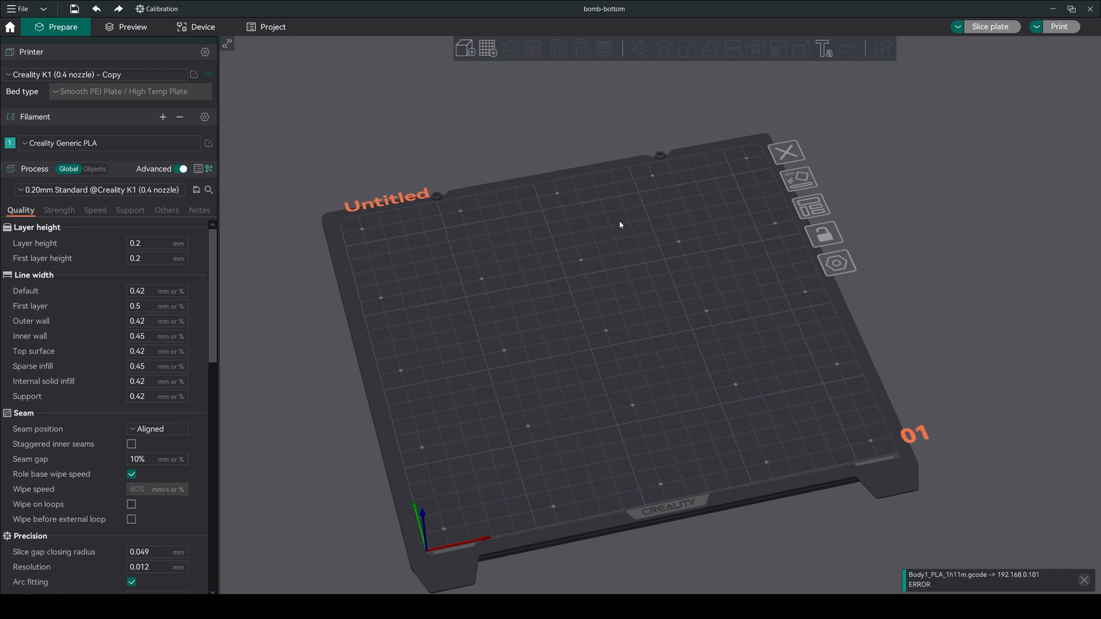
# Name the empty plate 'Creality k1' in its plate settings.
pyautogui.click(806, 207)
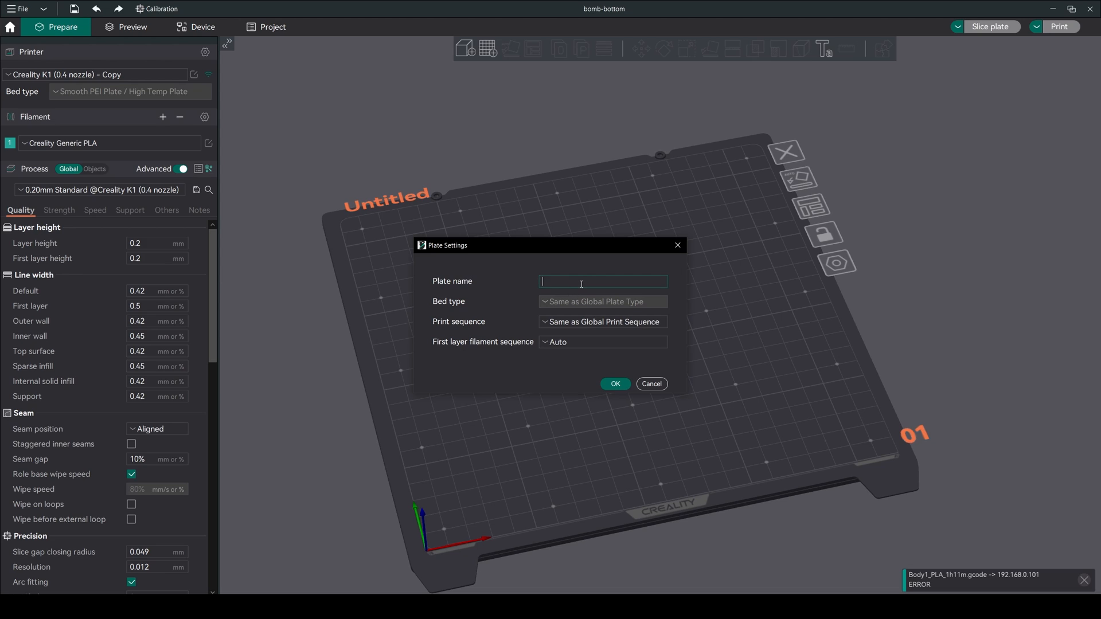
pyautogui.write('Creality k1')
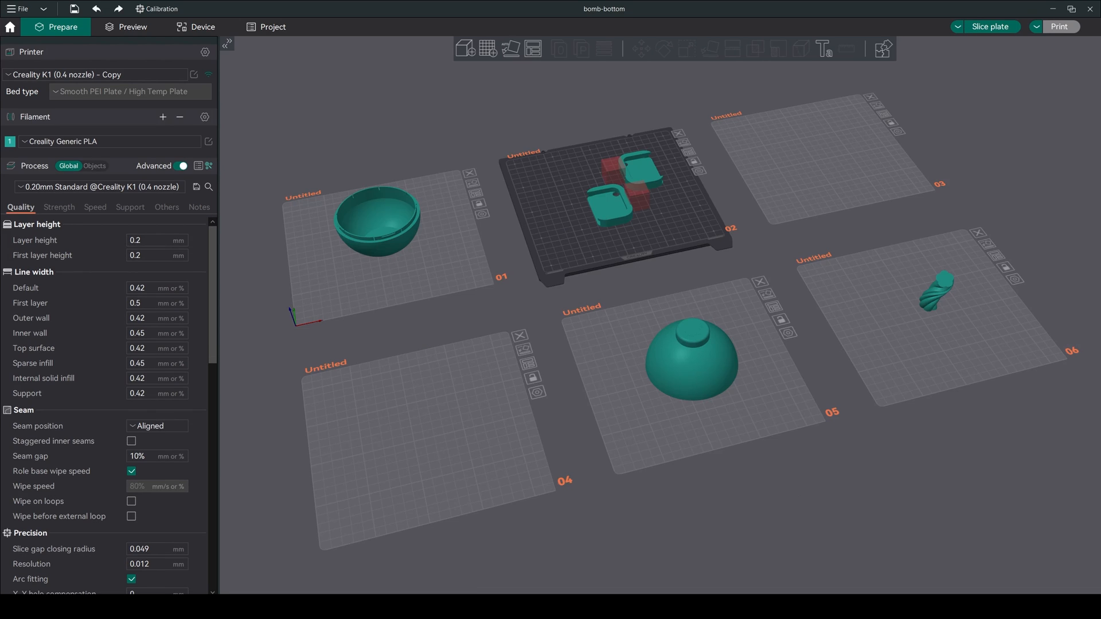
pyautogui.moveTo(553, 401)
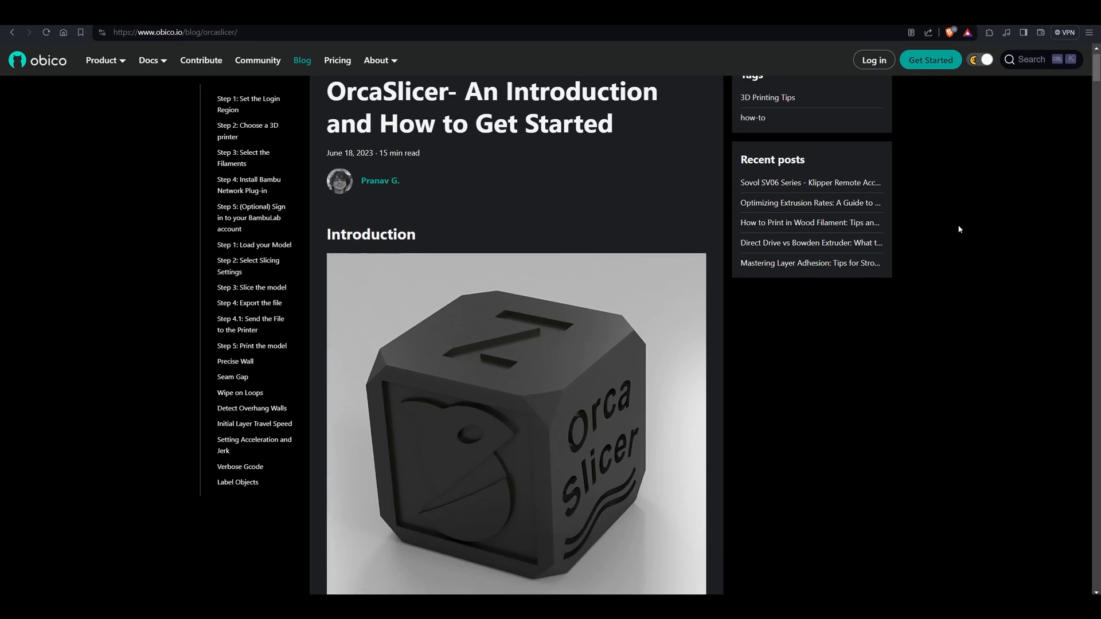
# Scroll the Obico OrcaSlicer article down to 'A Glance at the Features'.
pyautogui.scroll(-3)
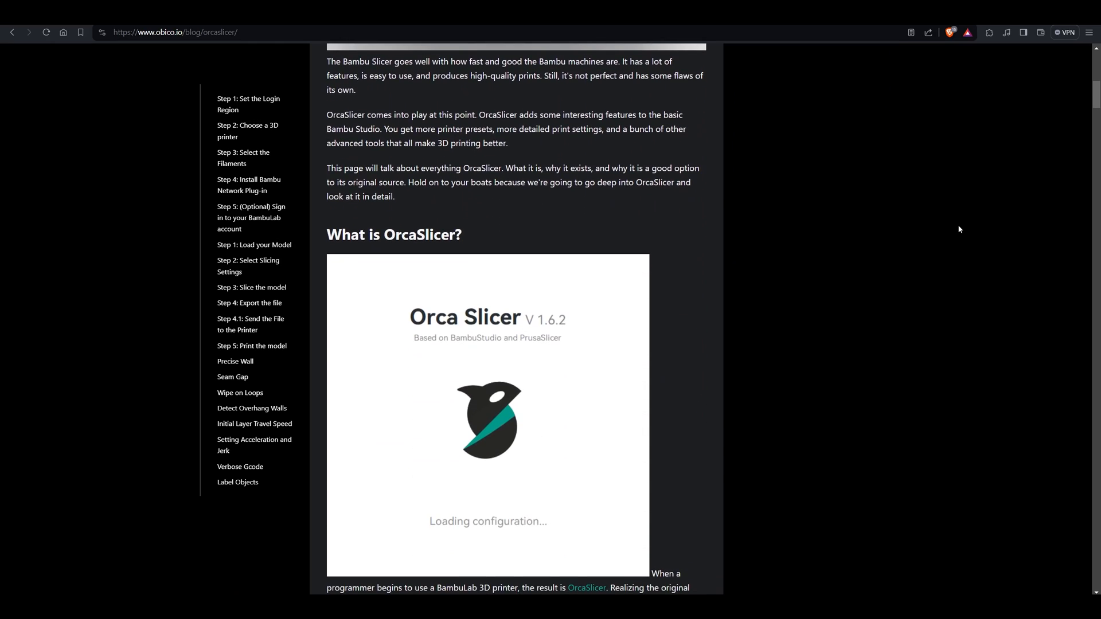
pyautogui.scroll(-3)
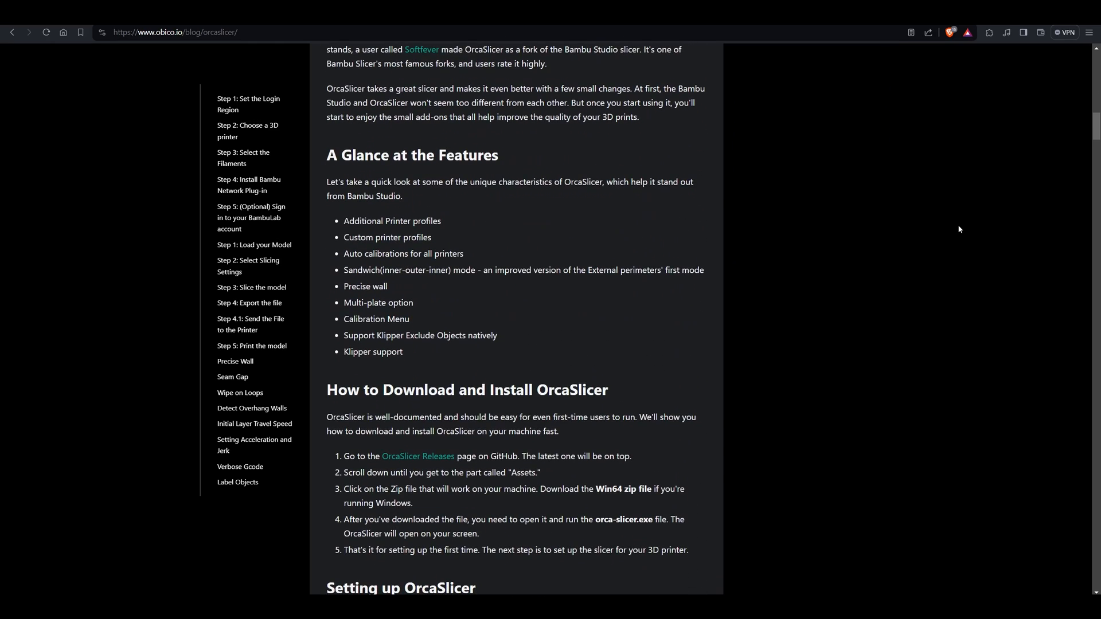